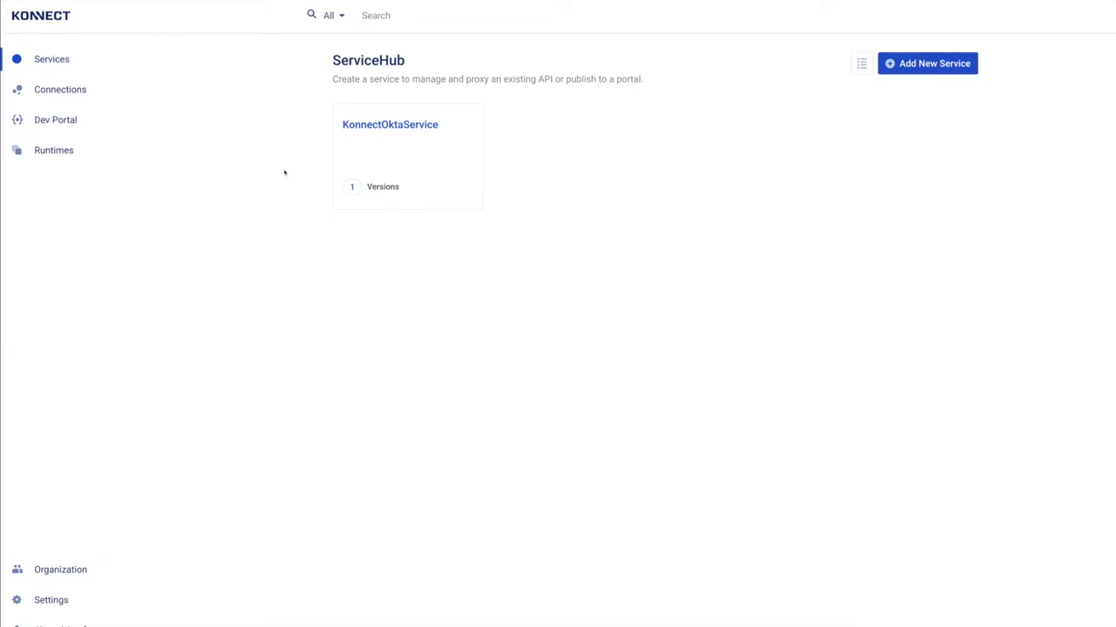
mouse_move(287, 172)
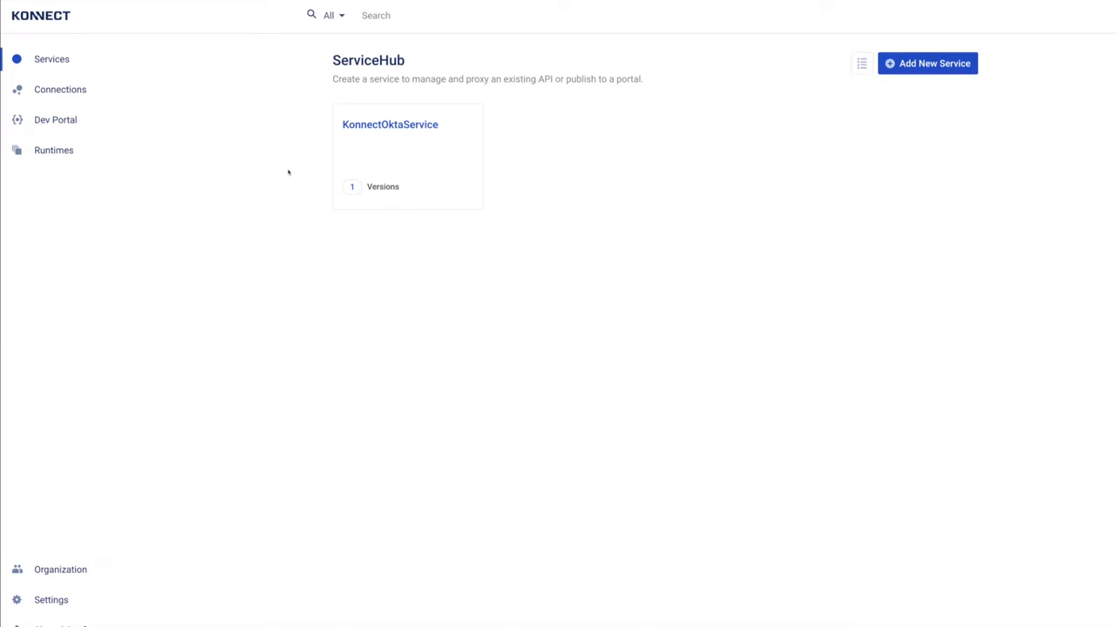
mouse_move(281, 172)
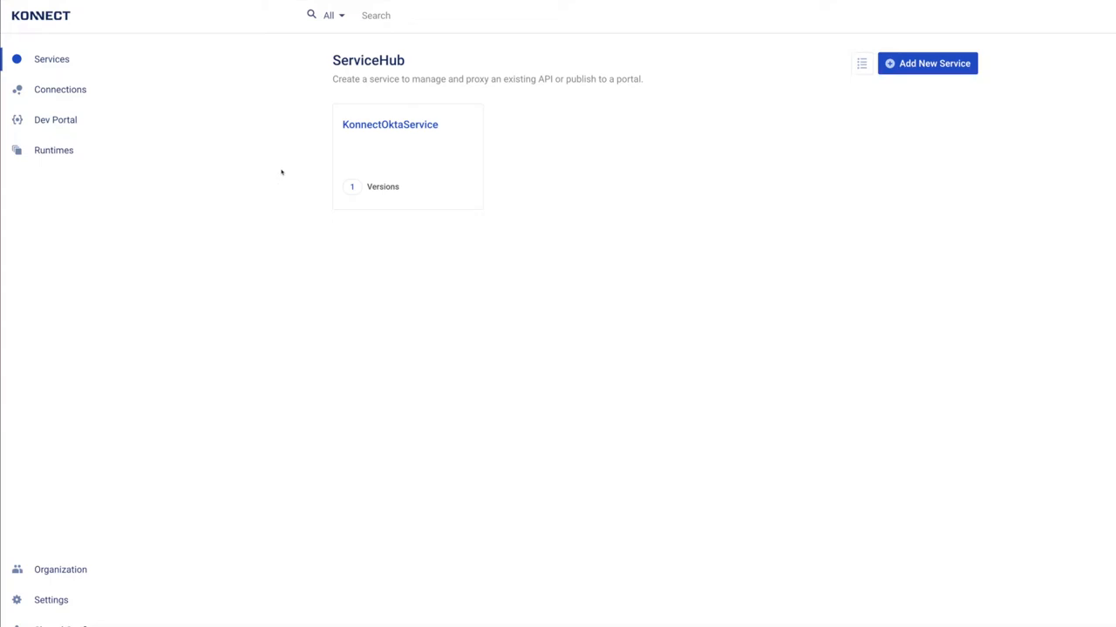
mouse_move(293, 147)
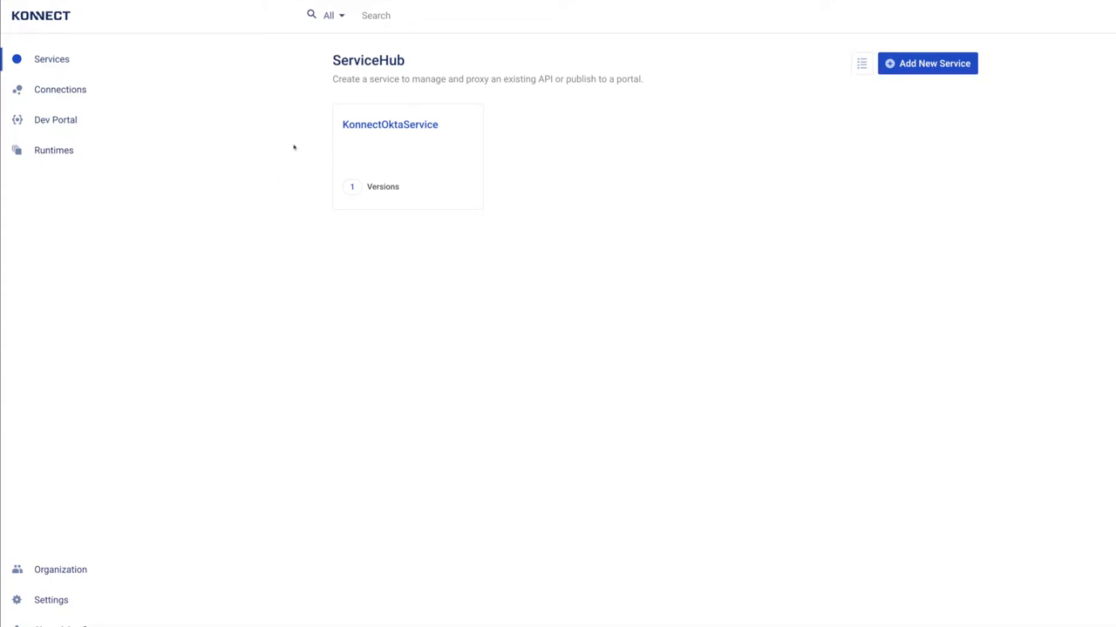
Step: Open the KonnectOktaService card in ServiceHub to view its overview
click(389, 124)
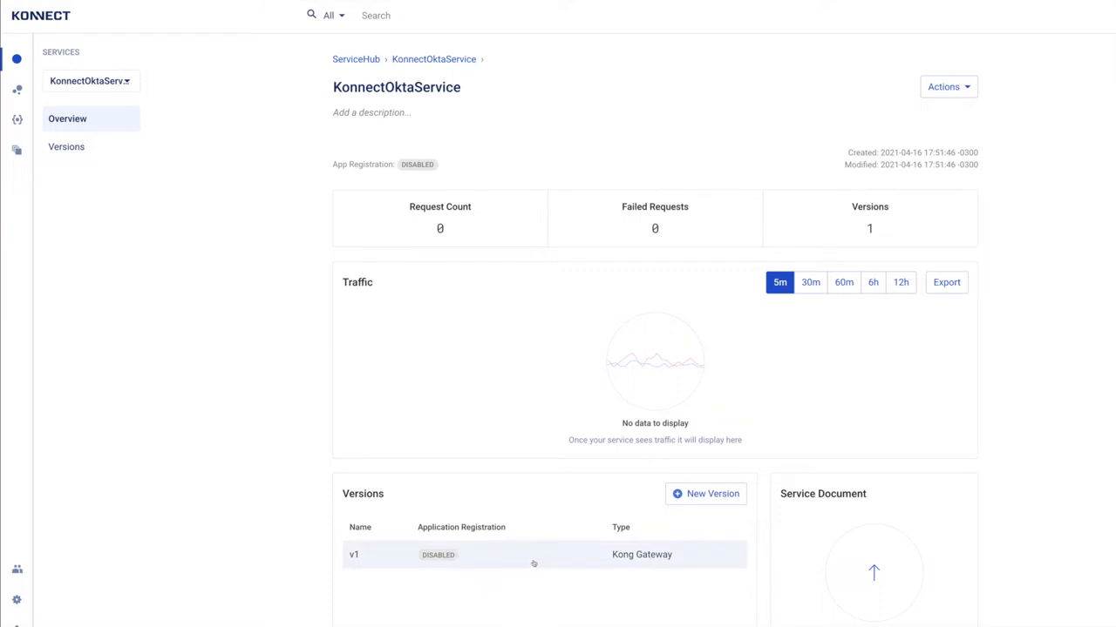
Step: Open version v1 to list its ClientCredentialsRoute and AuthorizationCodeRoute routes
click(354, 554)
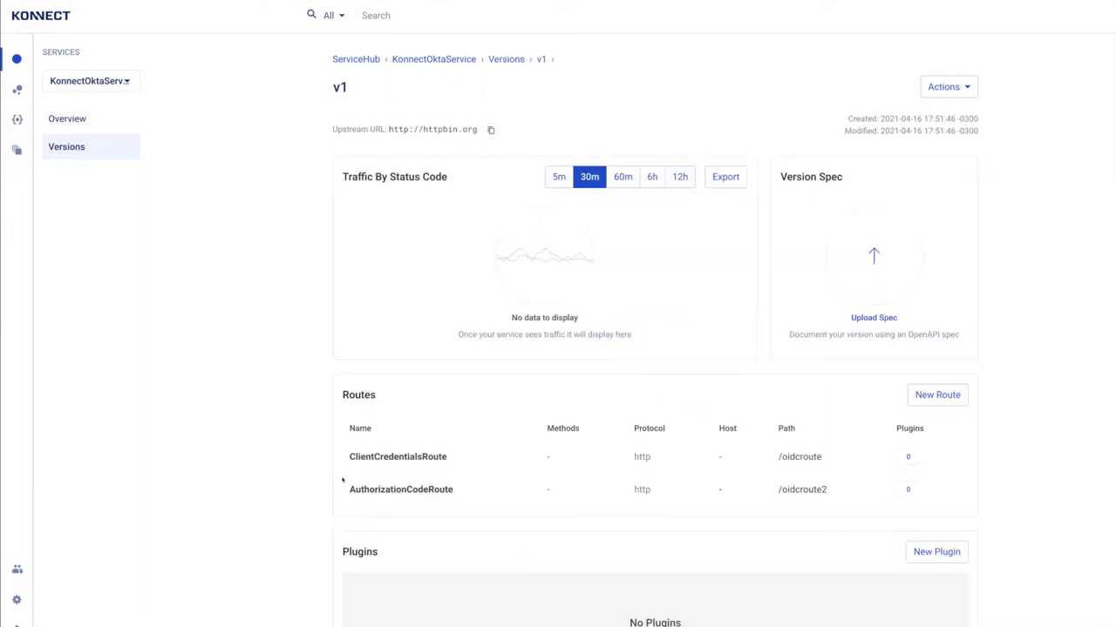
mouse_move(287, 447)
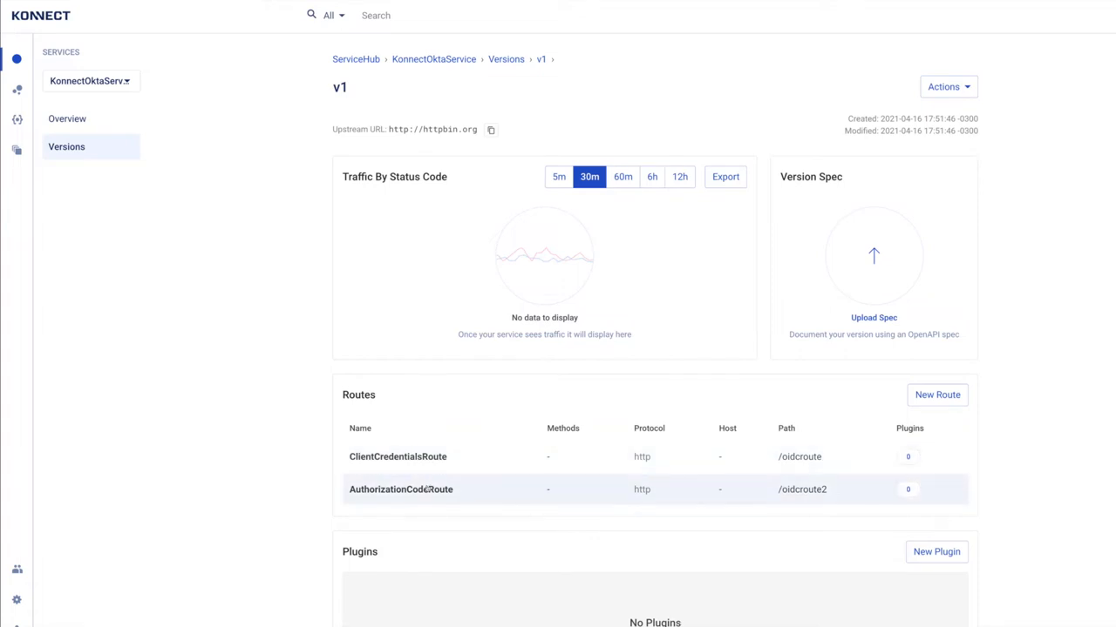
mouse_move(798, 456)
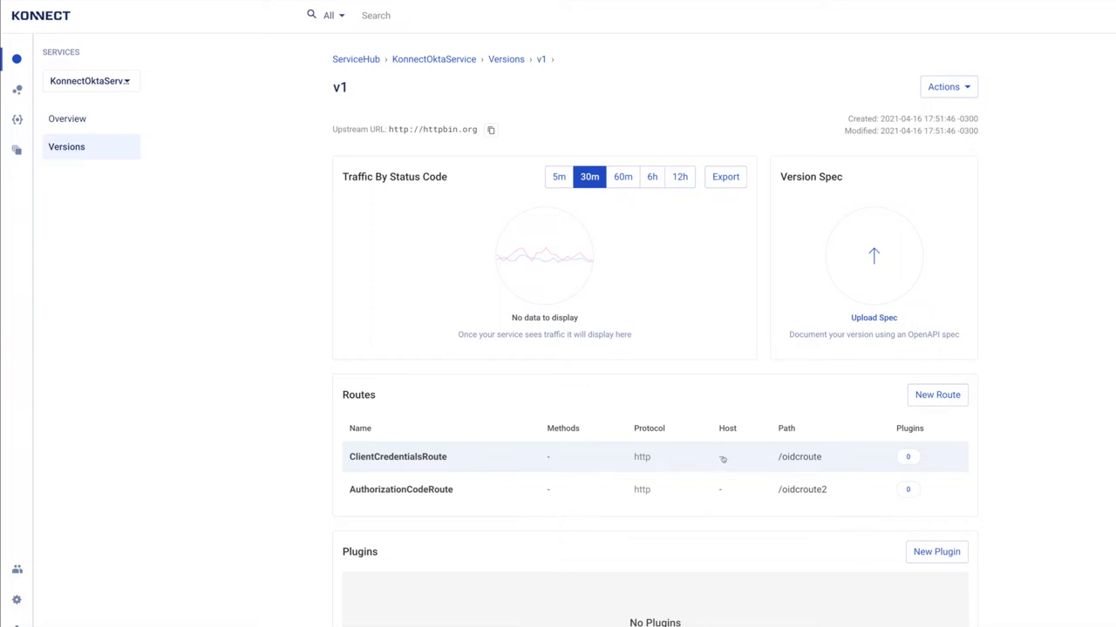
mouse_move(761, 460)
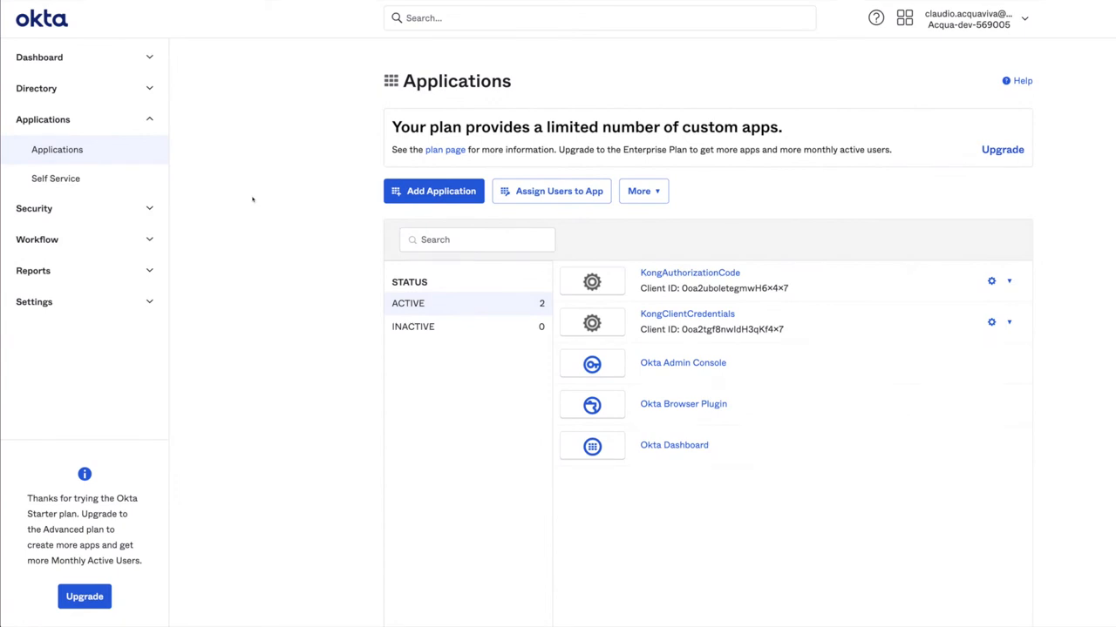
mouse_move(425, 280)
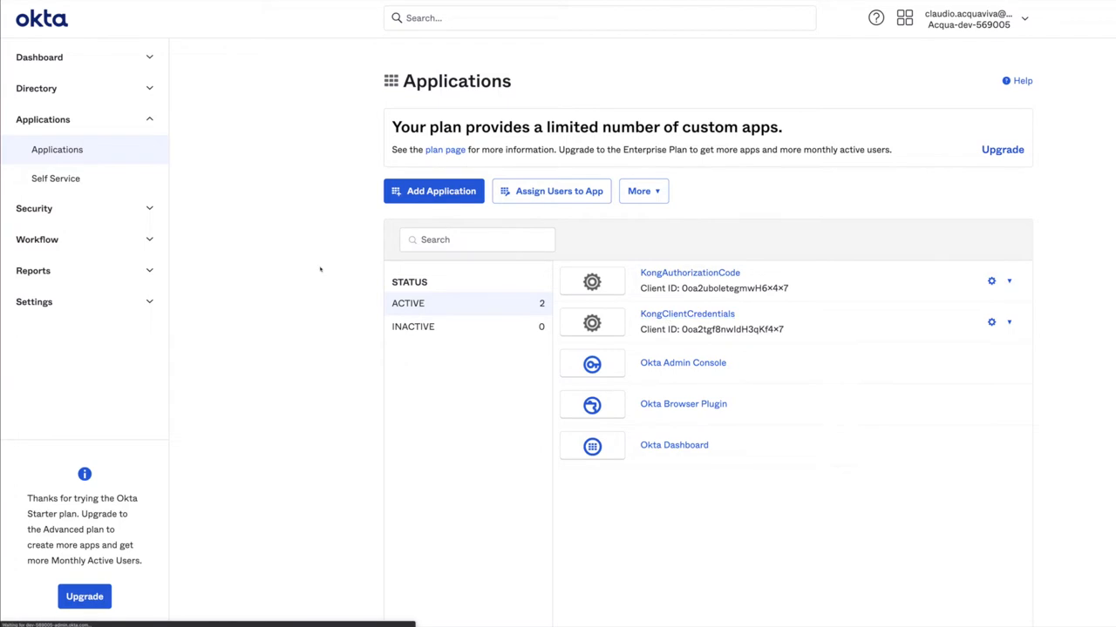
click(687, 314)
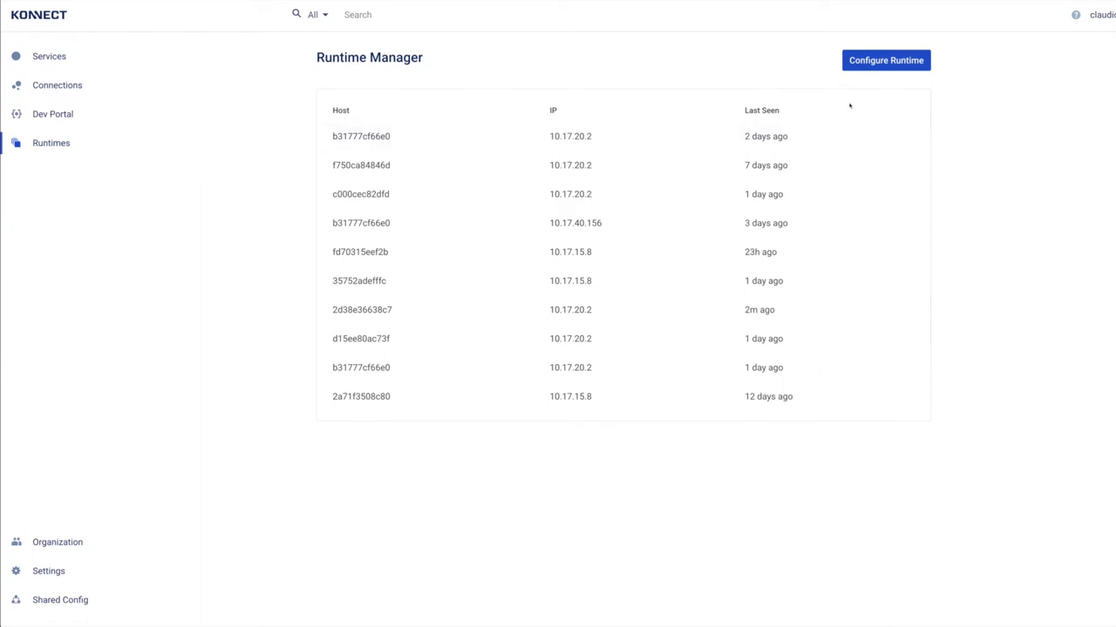
Step: Start configuring a new runtime and select the Docker quick-setup script
click(885, 60)
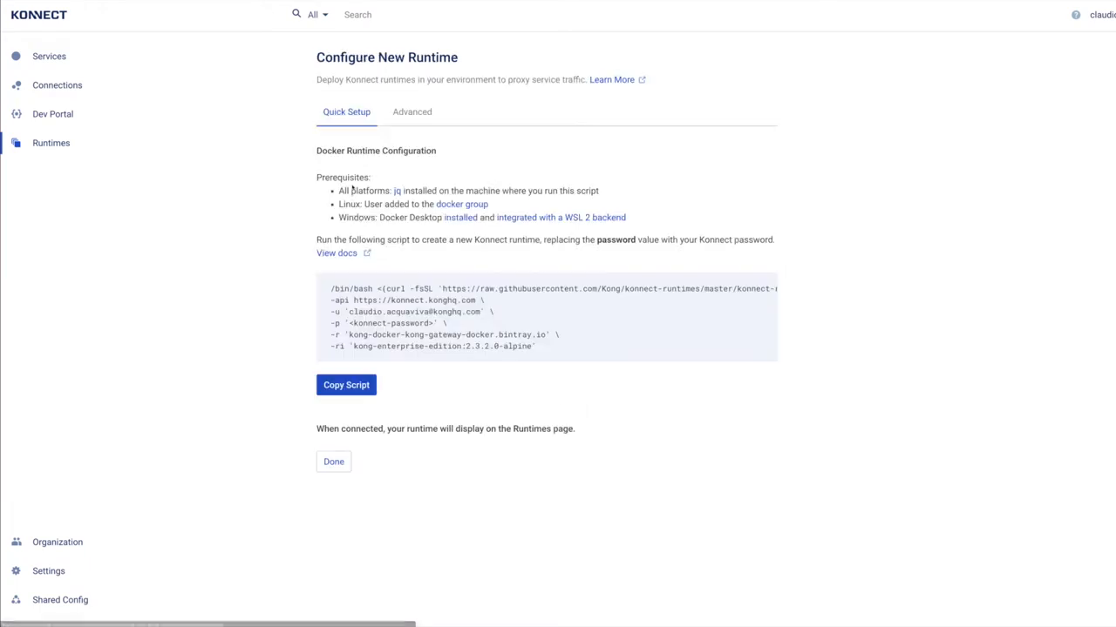
mouse_move(264, 235)
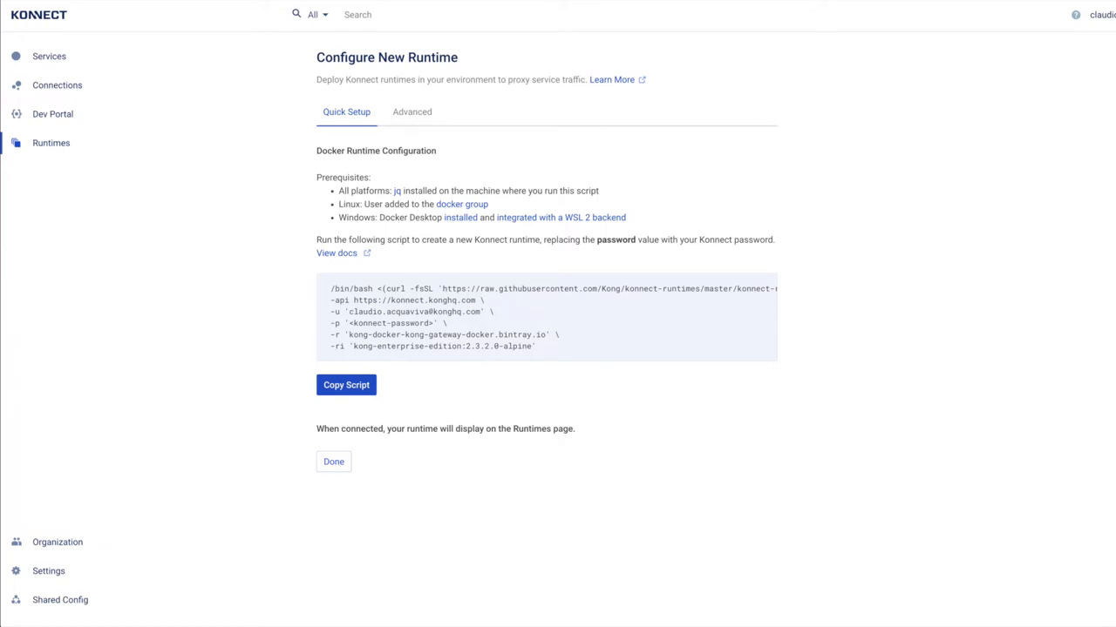
drag(331, 288, 538, 346)
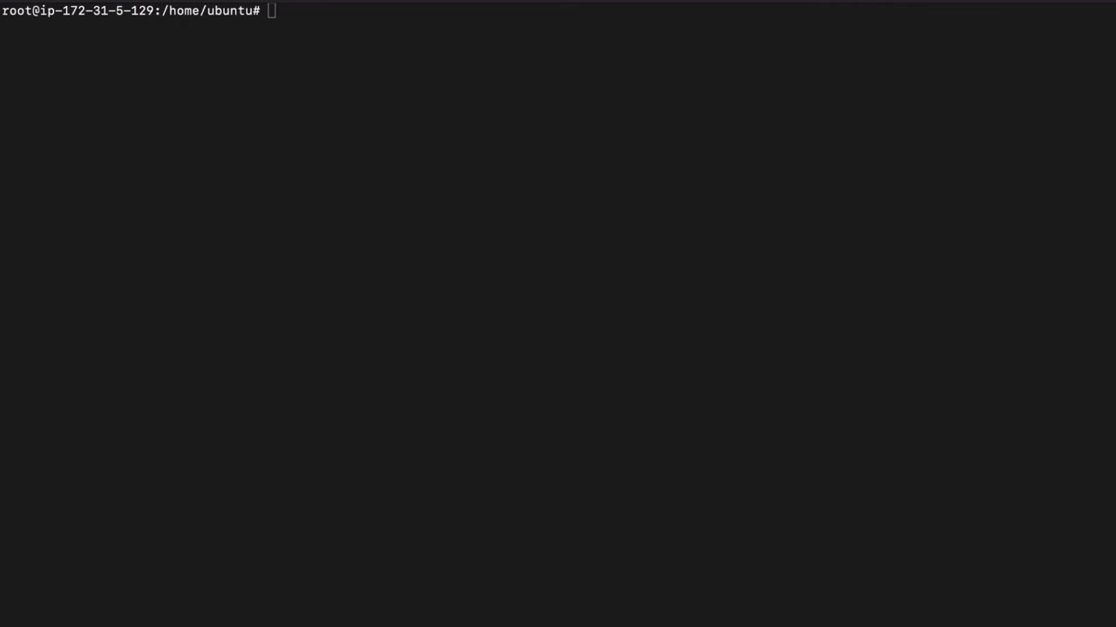
mouse_move(186, 460)
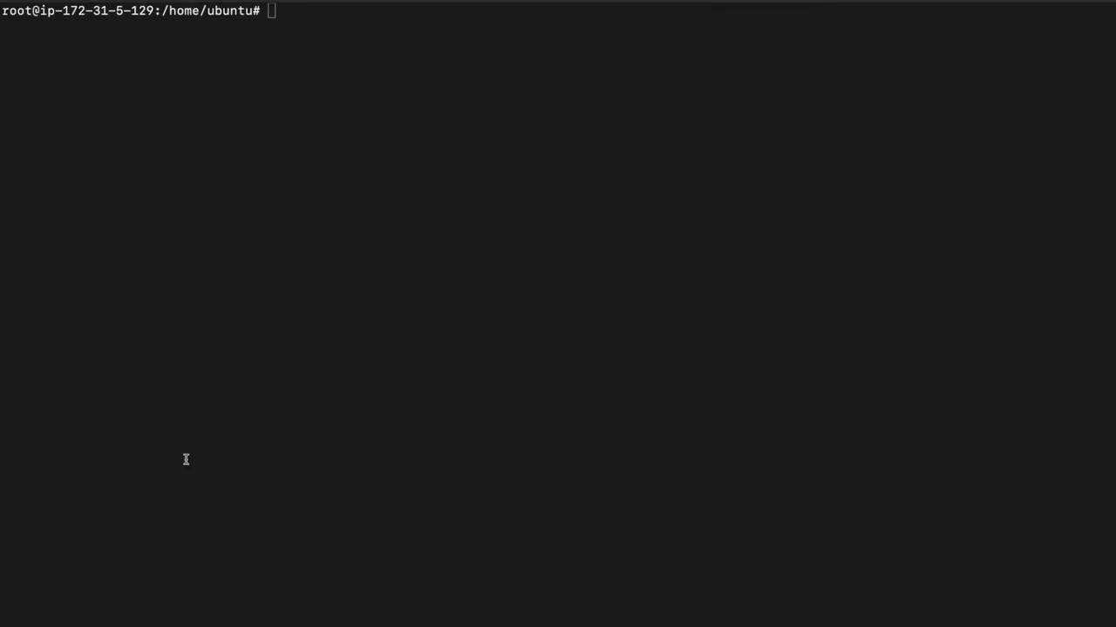
Step: Run the Konnect runtime setup script to pull and launch the Kong gateway
text(/bin/bash <(curl -fsSL 'https://raw.githubusercontent.com/Kong/konnect-runtimes/master/konnect-runtime-setup.sh') \)
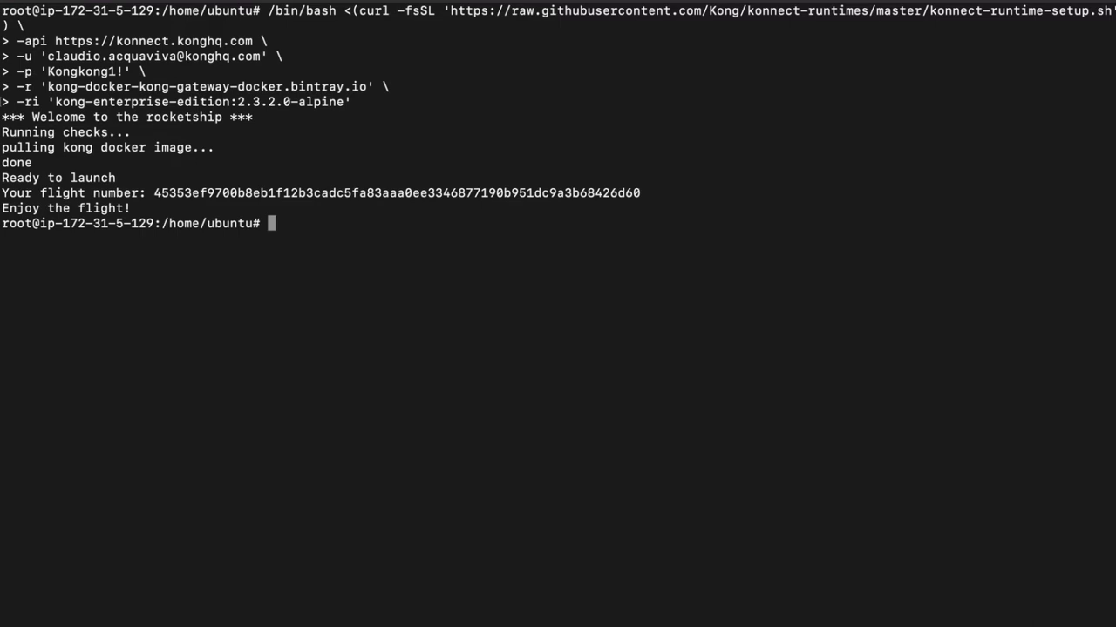
Step: Send 'http :8000/oidcroute/get' with HTTPie and get 200 OK from httpbin
text(http)
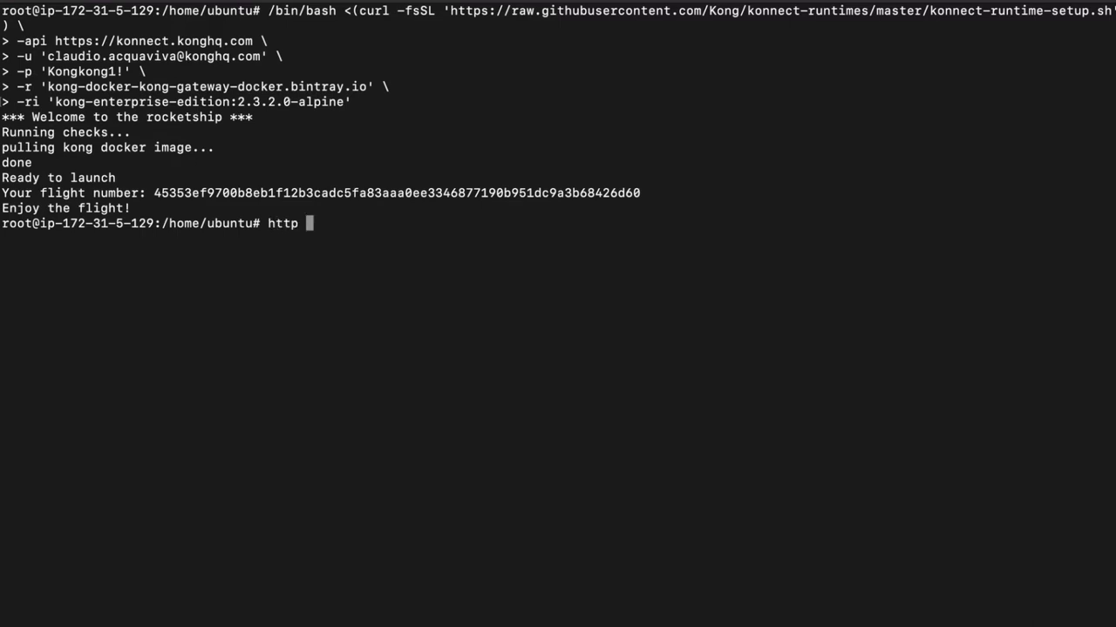
text(:800)
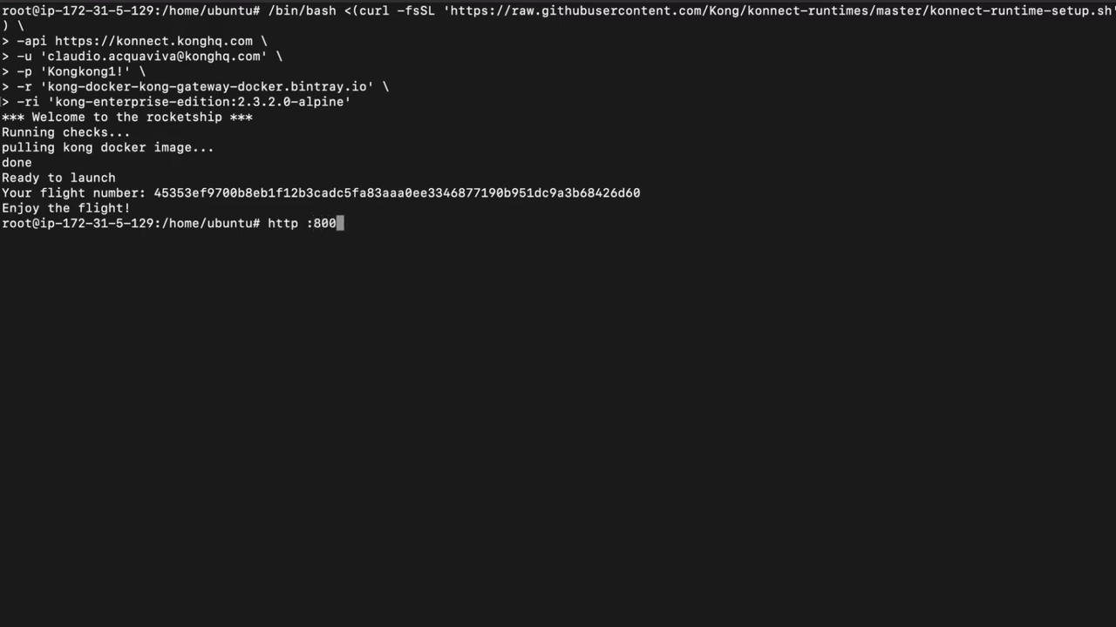
text(0/)
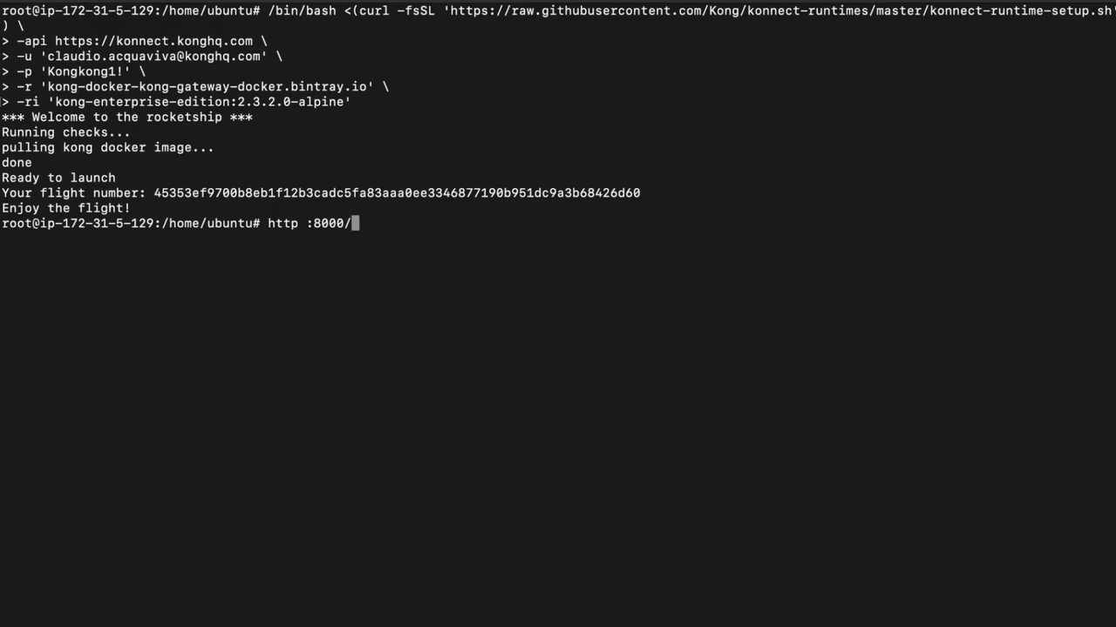
text(oidcr)
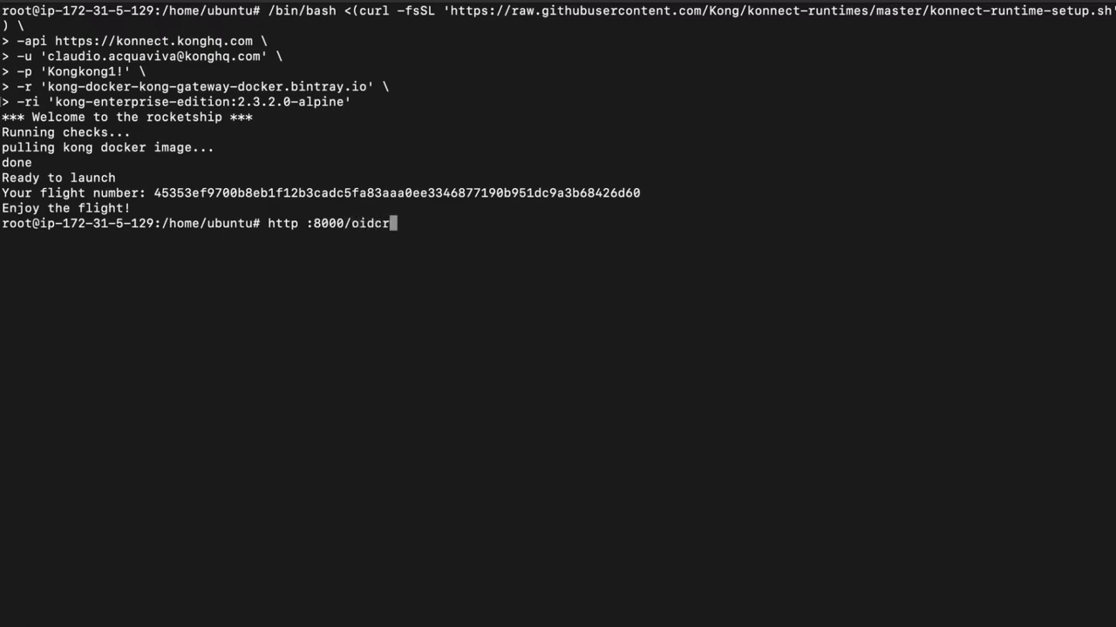
text(oute/get)
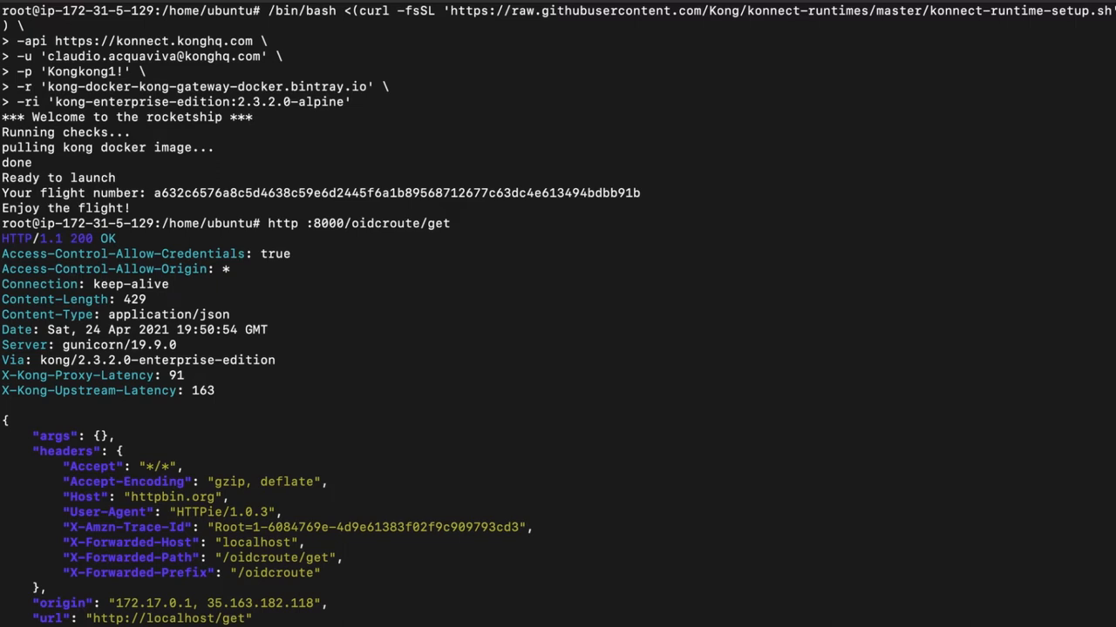
scroll(down, 3)
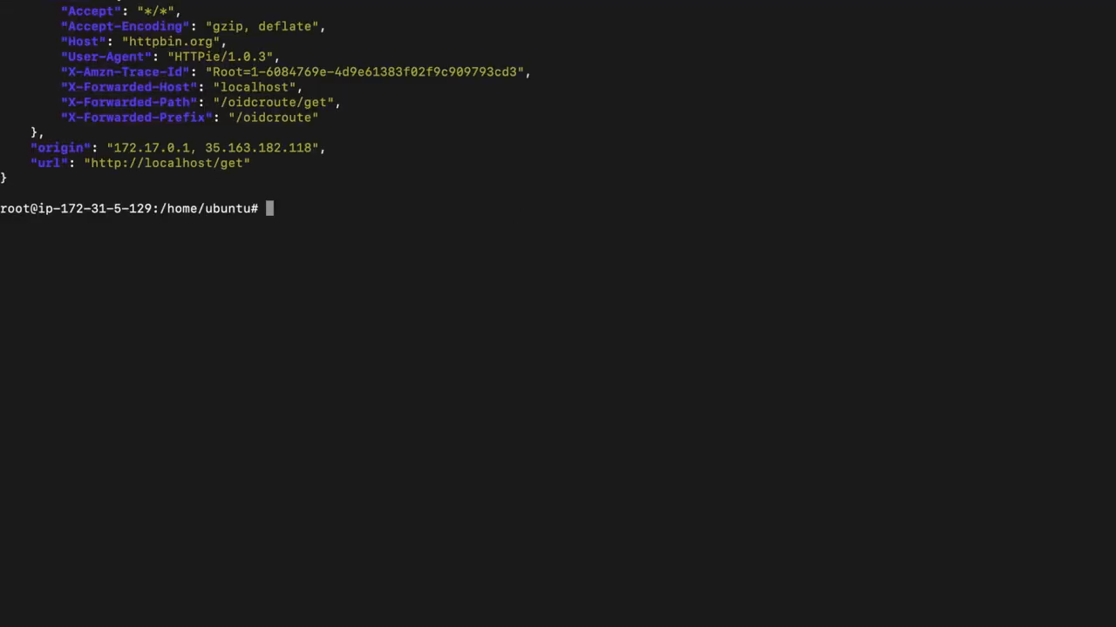
text(http :8000/oidcroute/get)
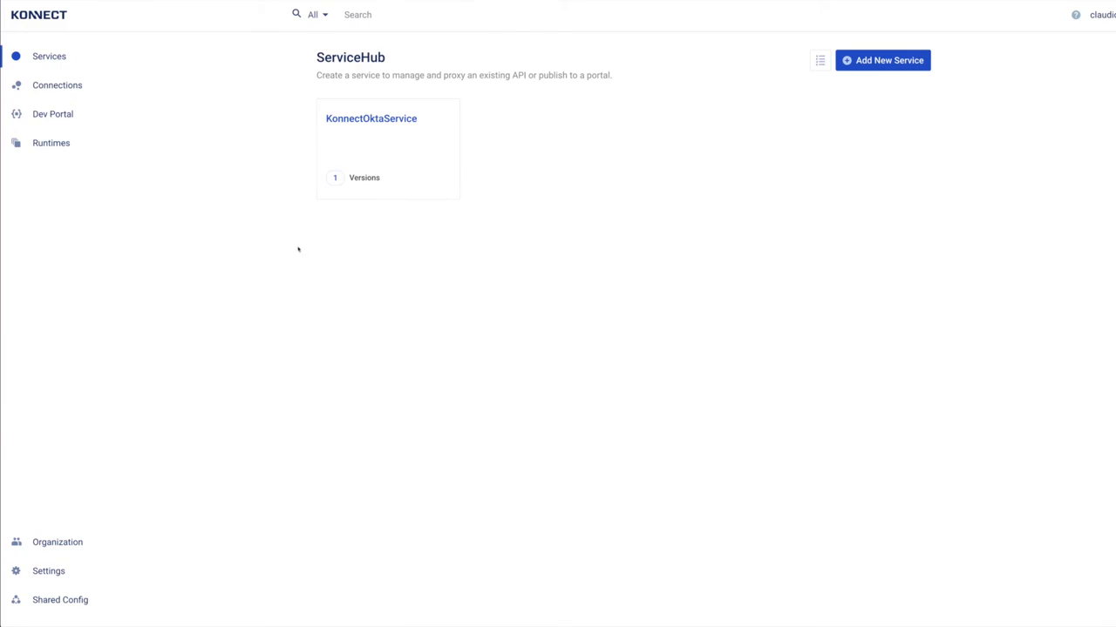
Step: Open KonnectOktaService v1 and start adding a plugin to ClientCredentialsRoute
click(370, 118)
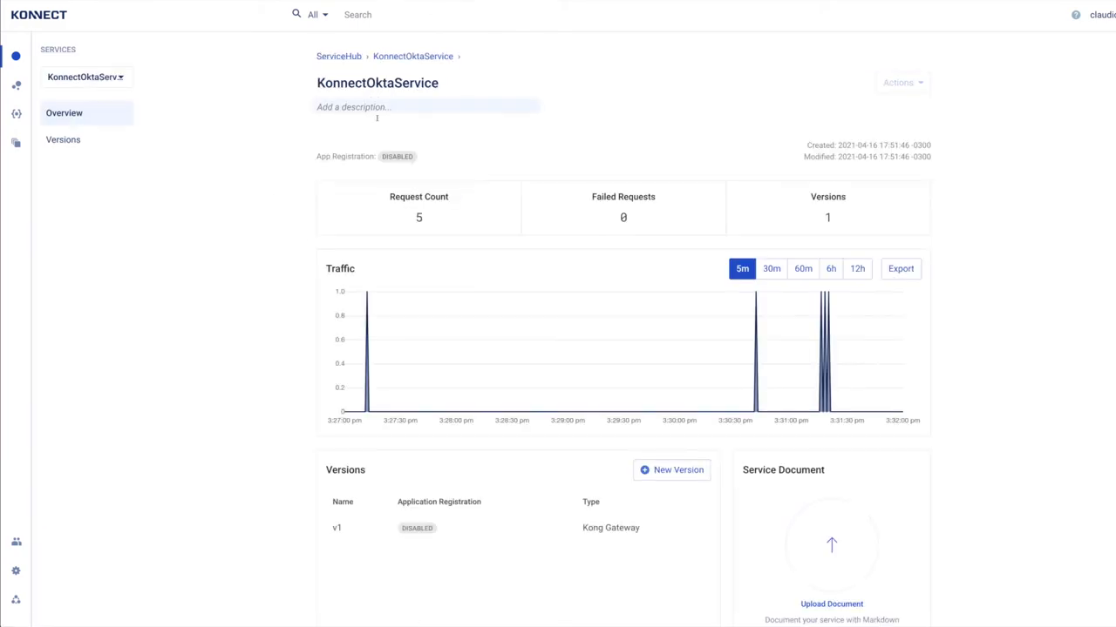
click(63, 139)
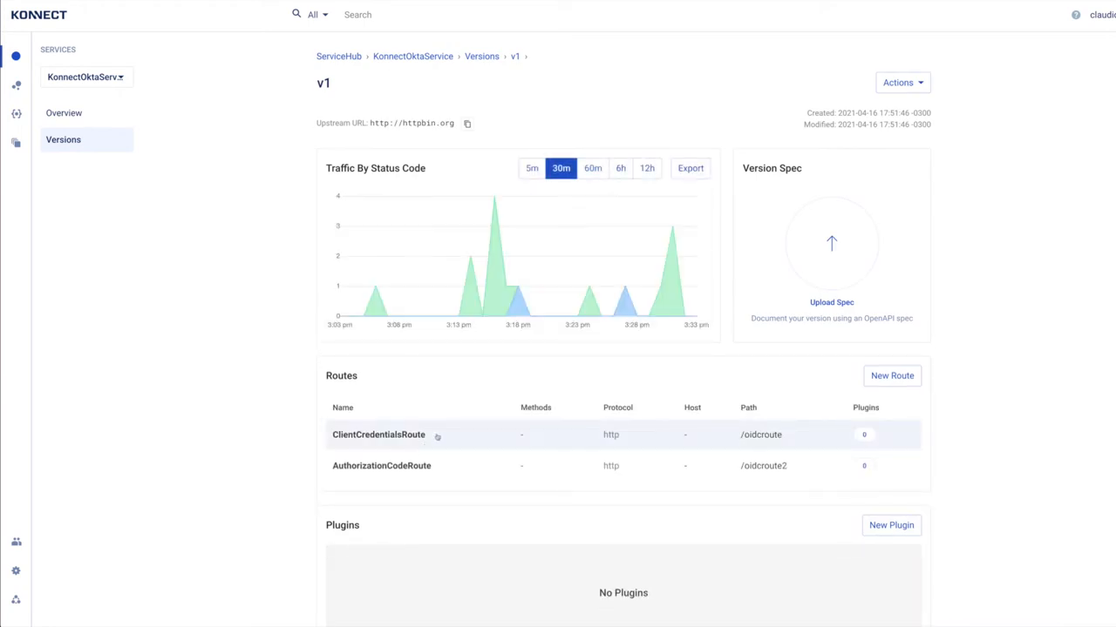
click(378, 434)
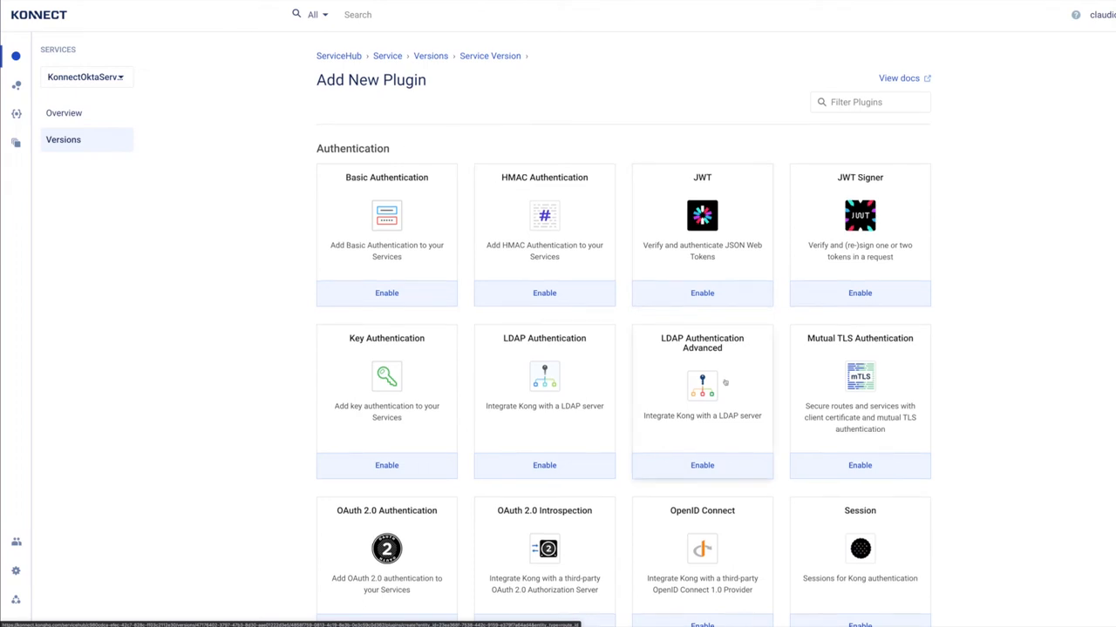
Step: Enable the OpenID Connect plugin and locate its client settings
scroll(down, 3)
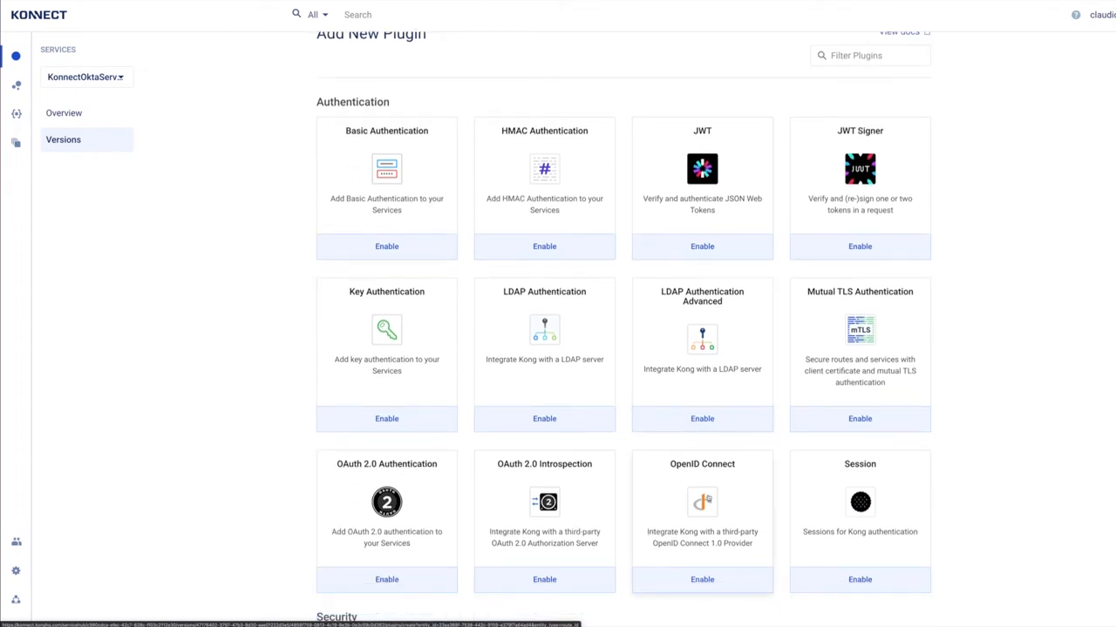
click(702, 579)
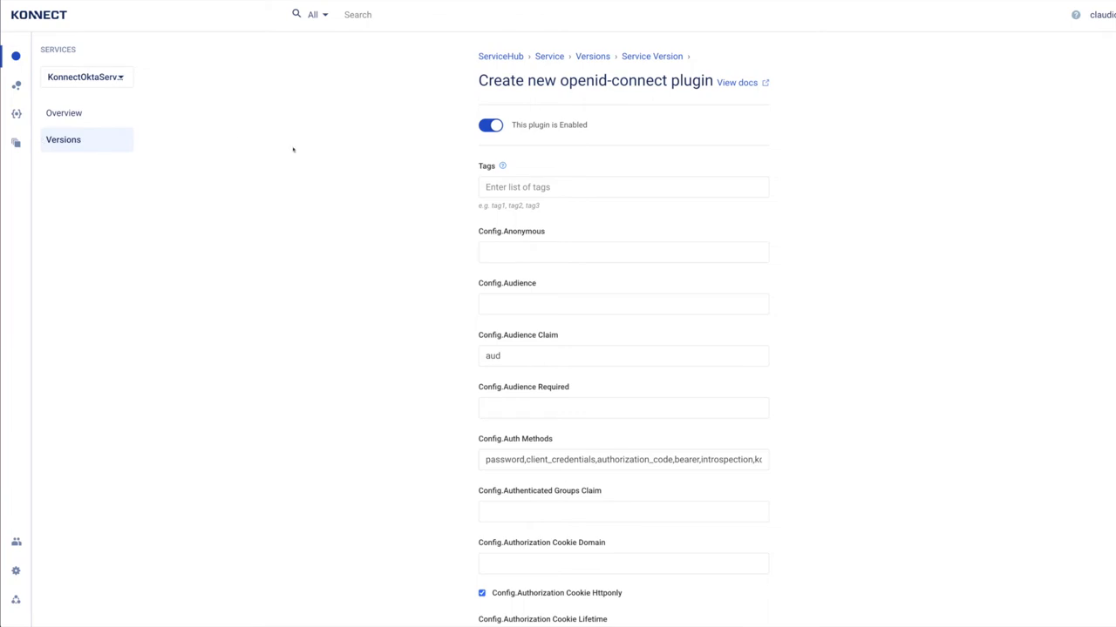
scroll(down, 3)
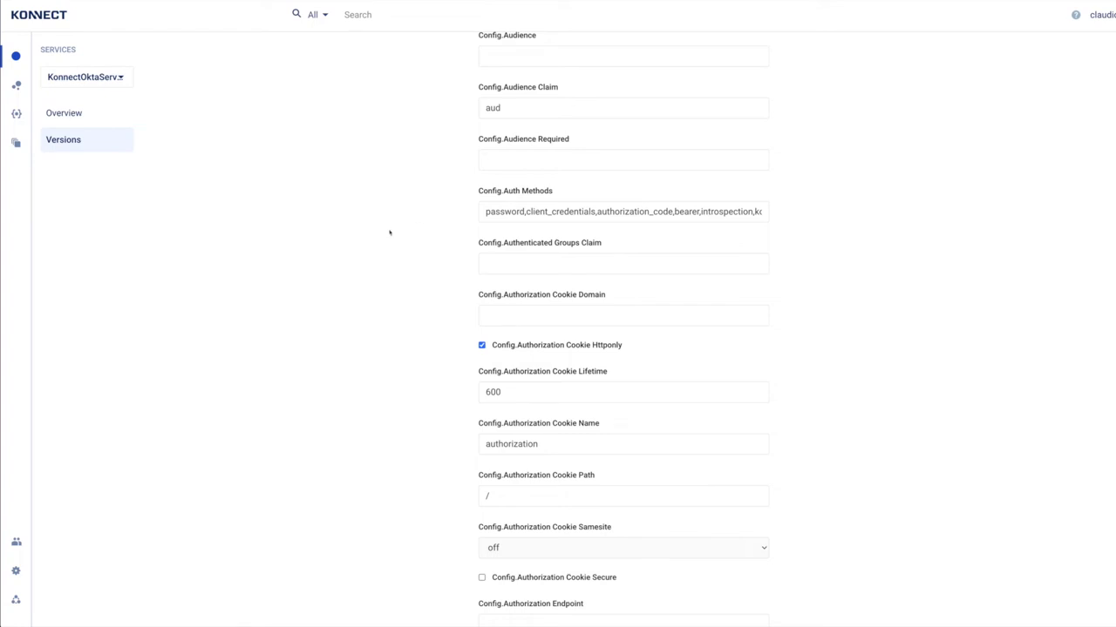
double_click(537, 211)
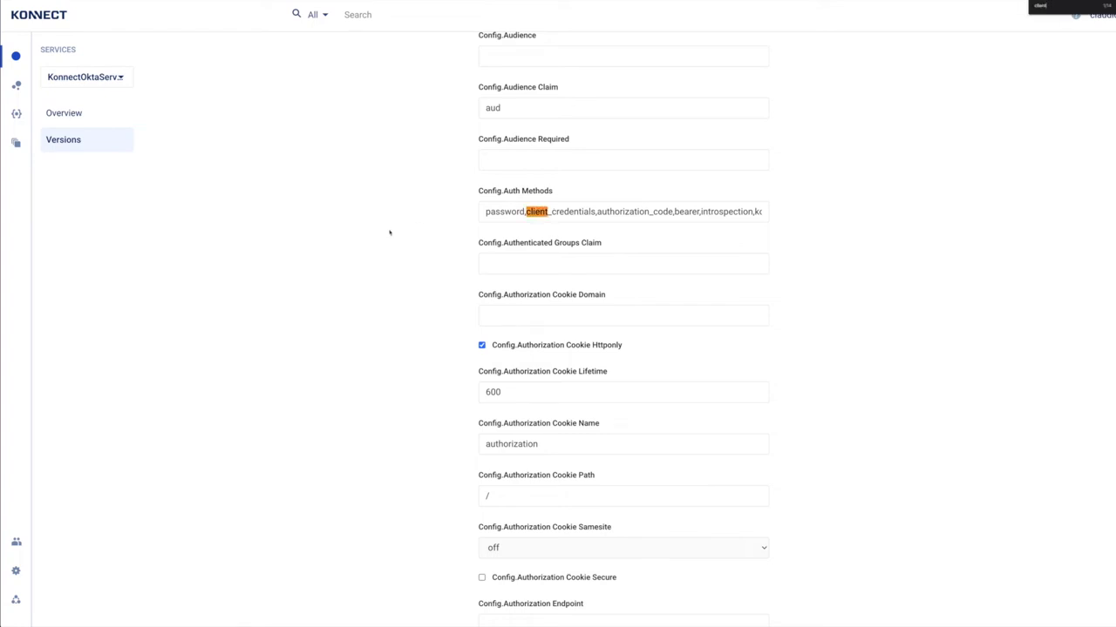
scroll(down, 3)
text( id)
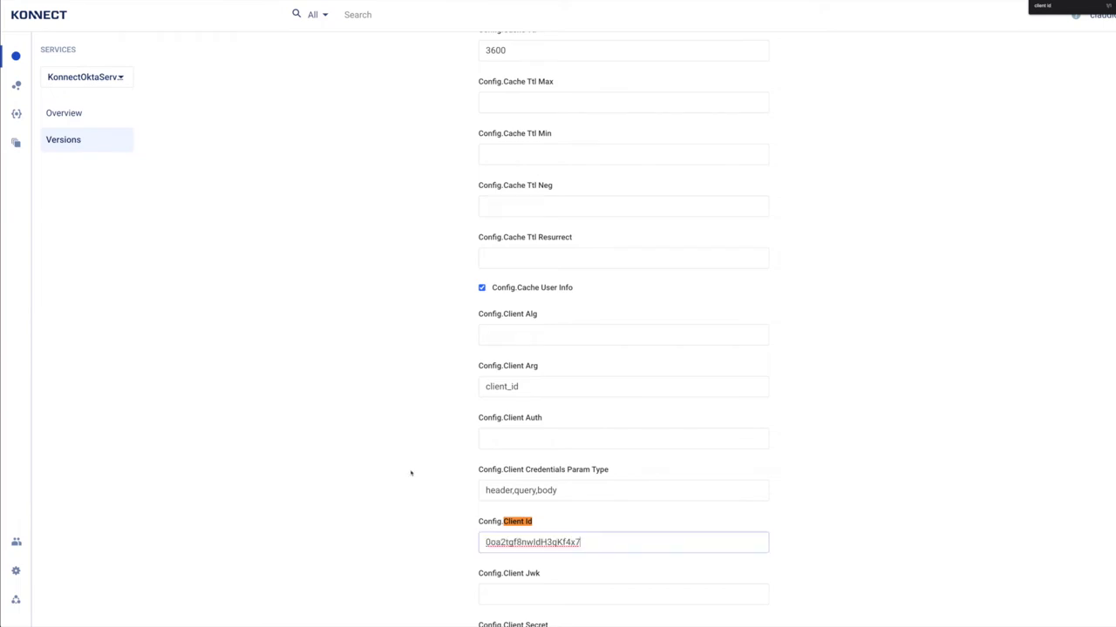
scroll(down, 3)
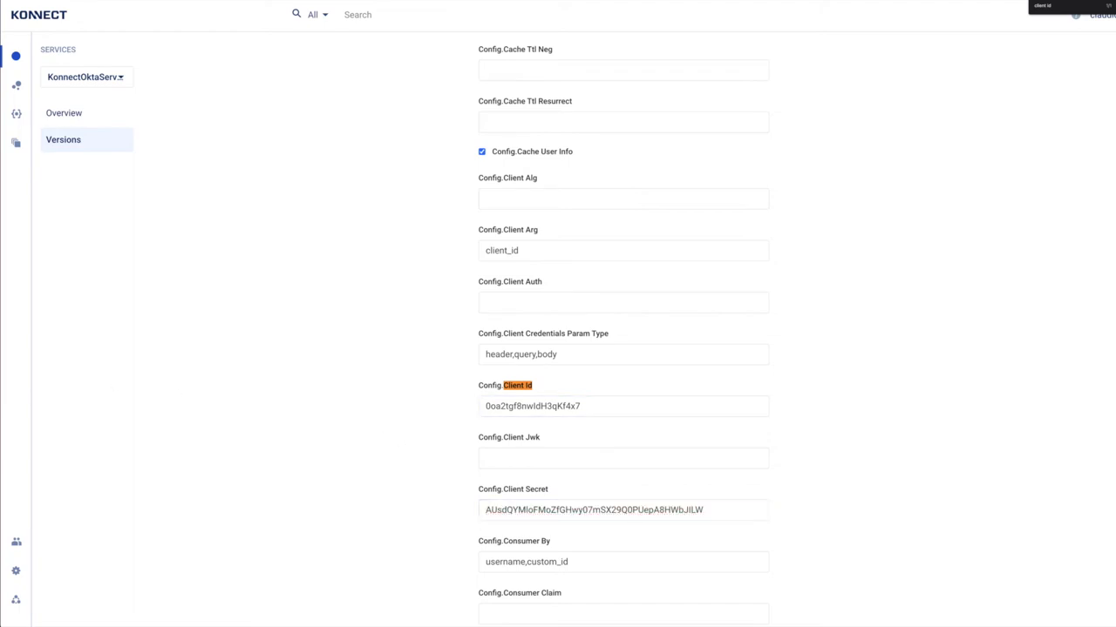
click(622, 510)
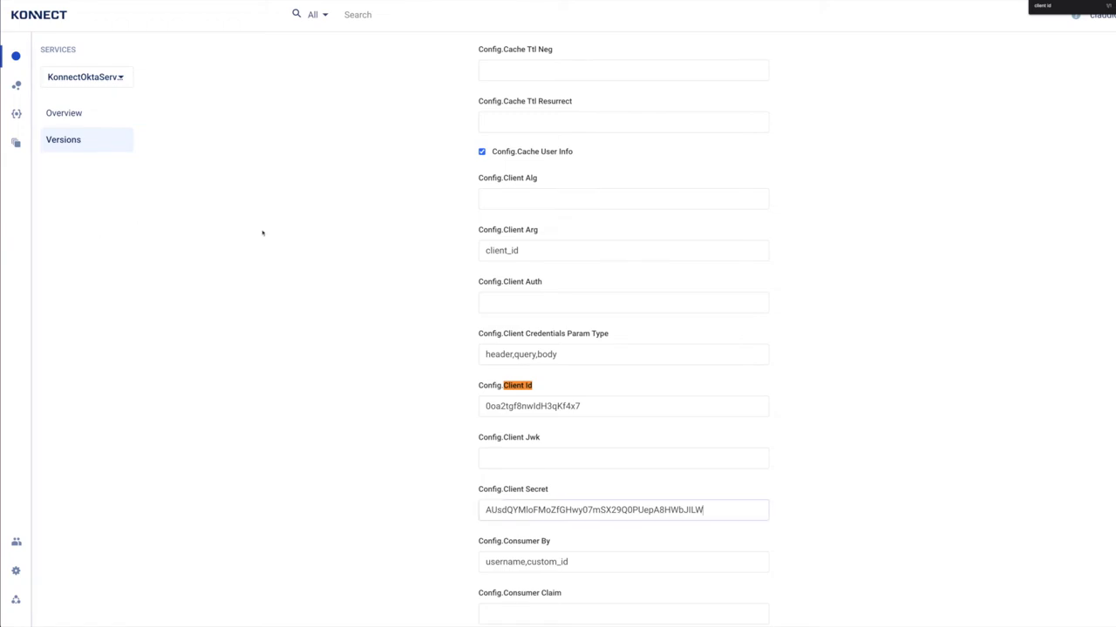
scroll(down, 3)
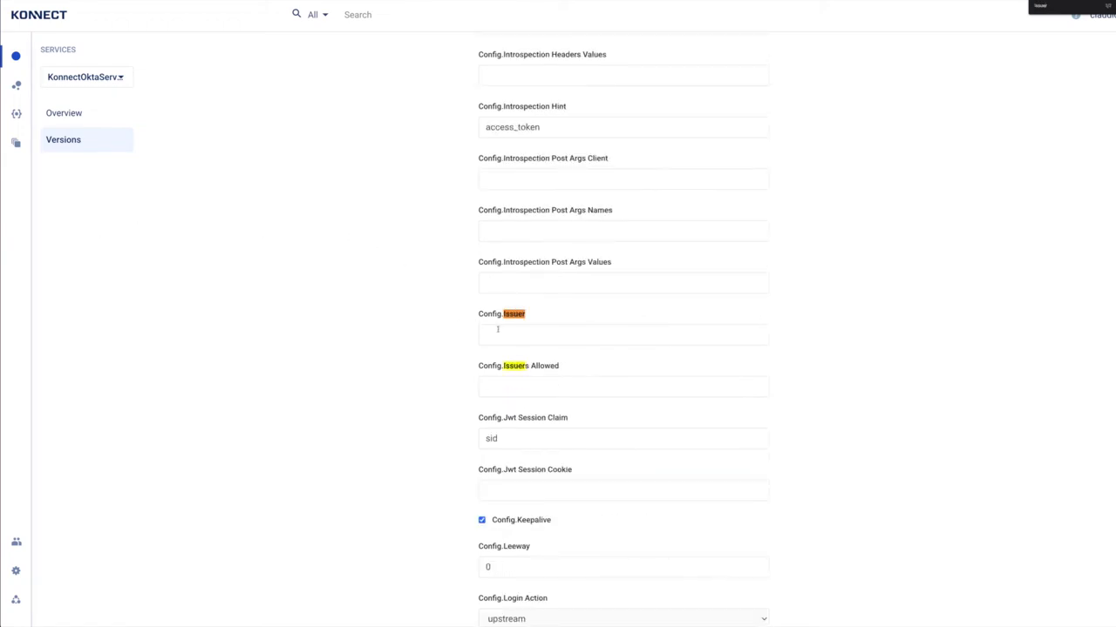
text(https://dev-569005.okta.com/oauth2/default)
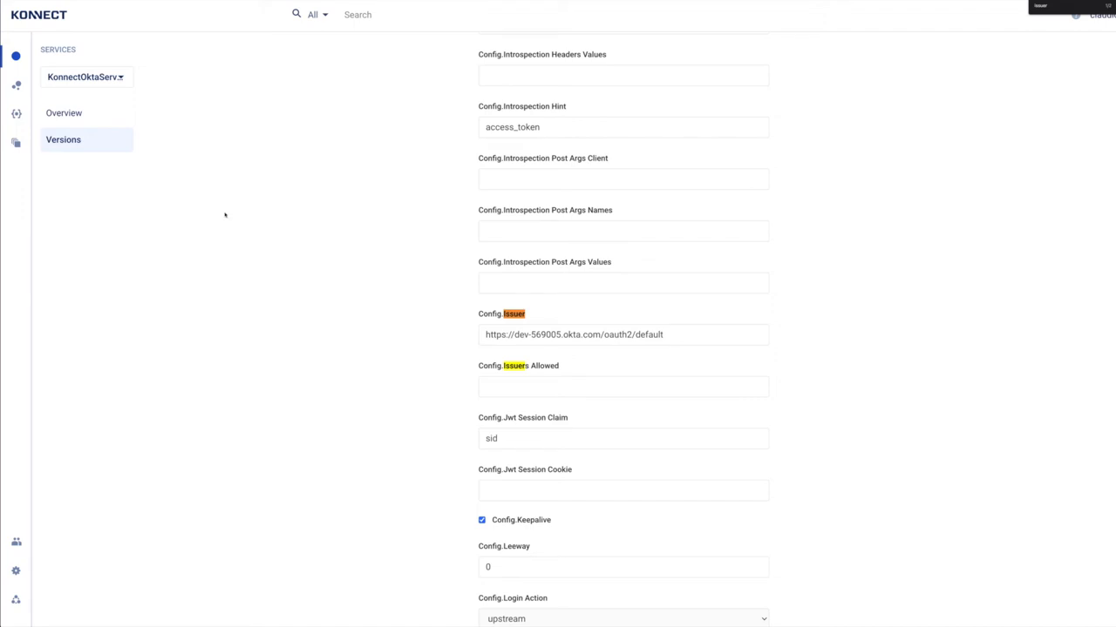
click(622, 334)
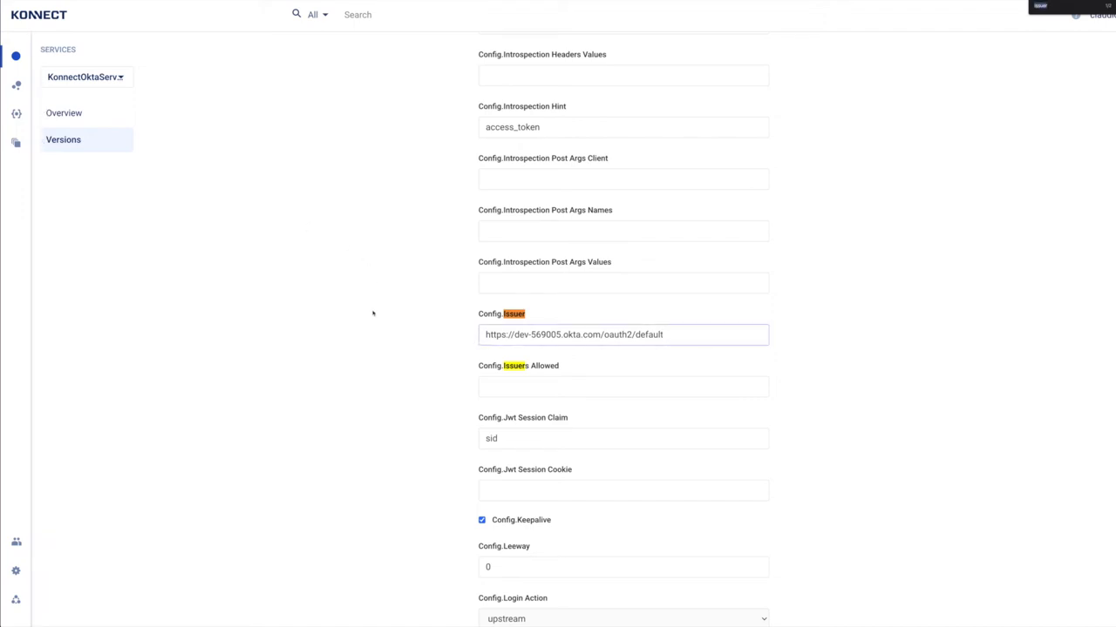
scroll(down, 3)
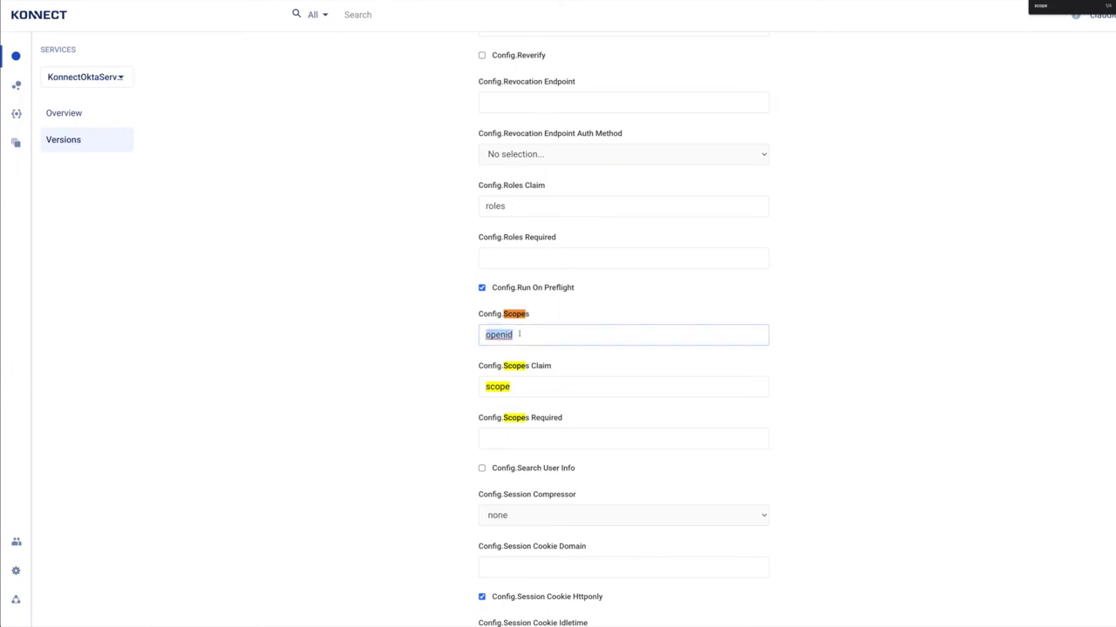
text(scope1)
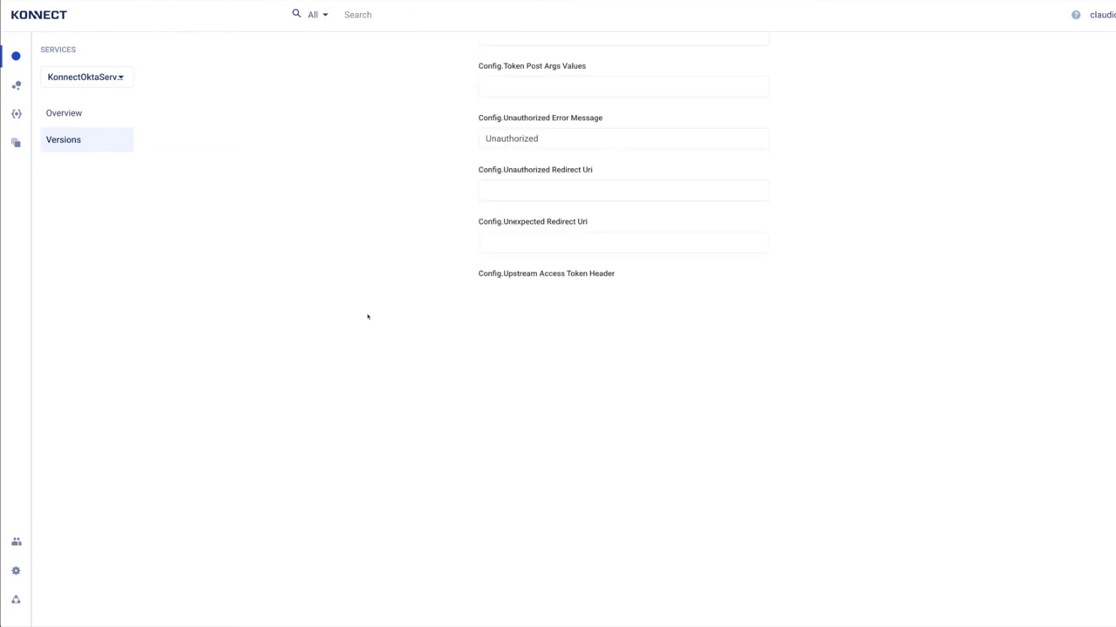
scroll(down, 3)
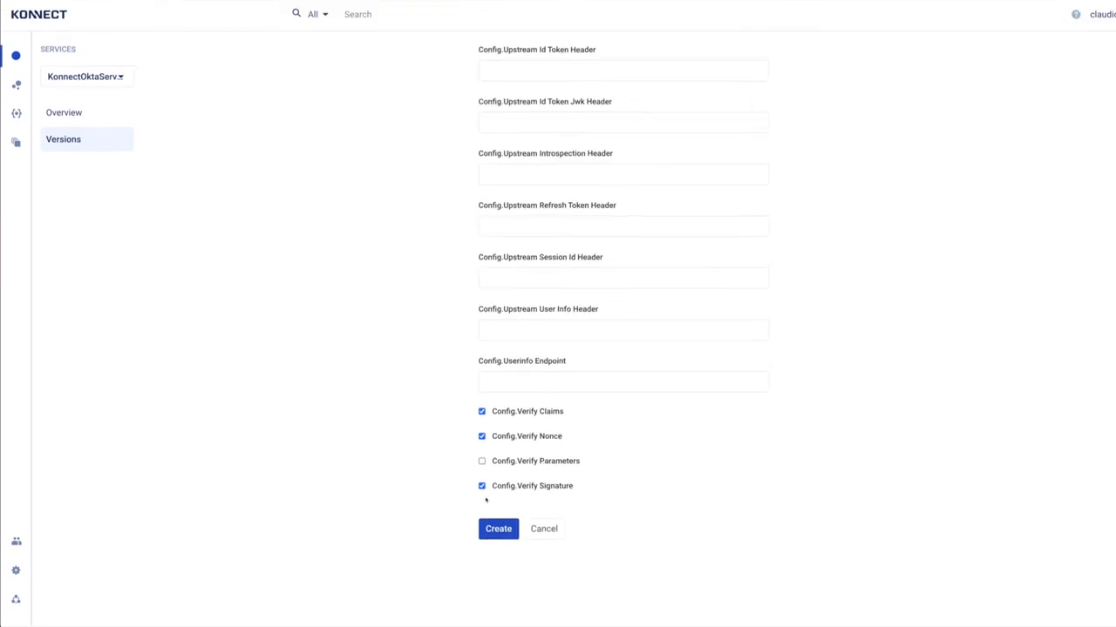
click(498, 529)
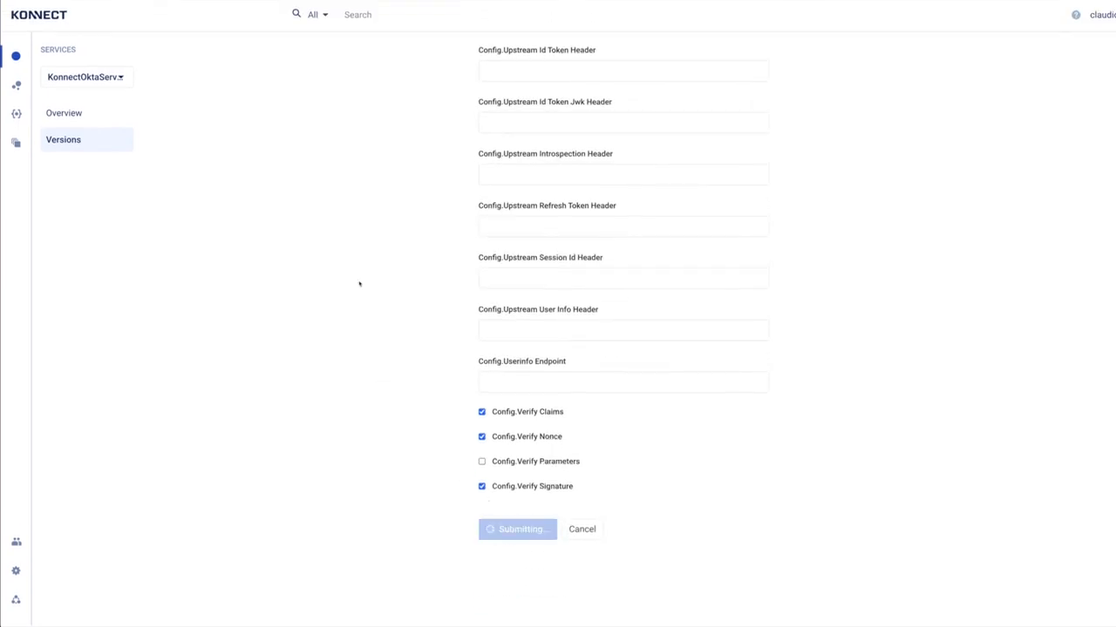
click(517, 529)
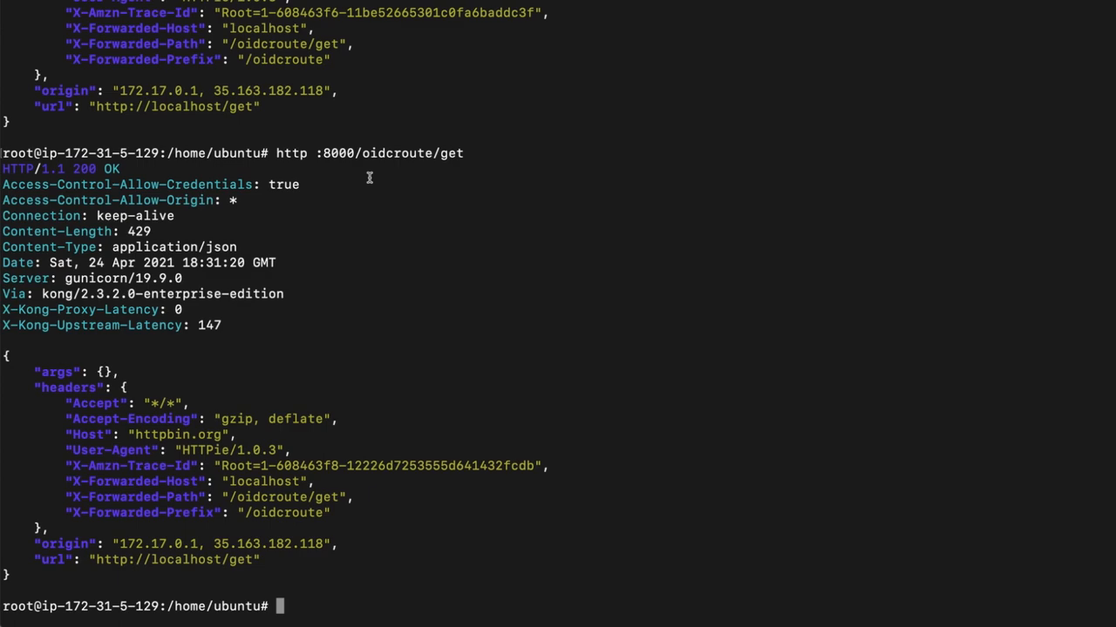
Step: Request /oidcroute/get, observe the Okta redirect, and select the returned Bearer token
text(http :8000/oidcroute/get)
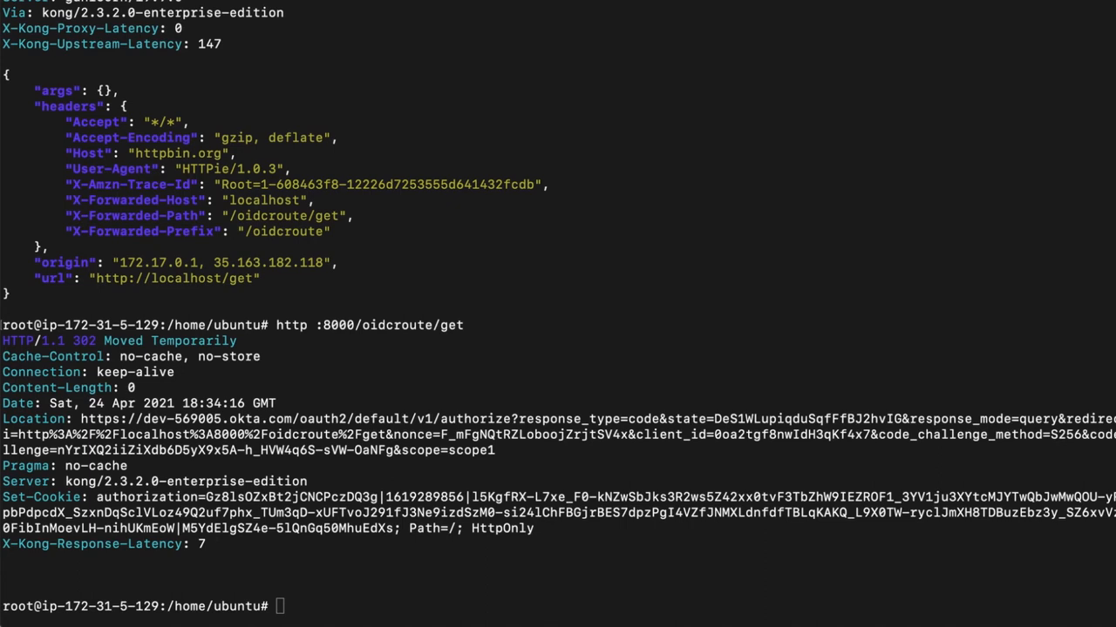
mouse_move(87, 211)
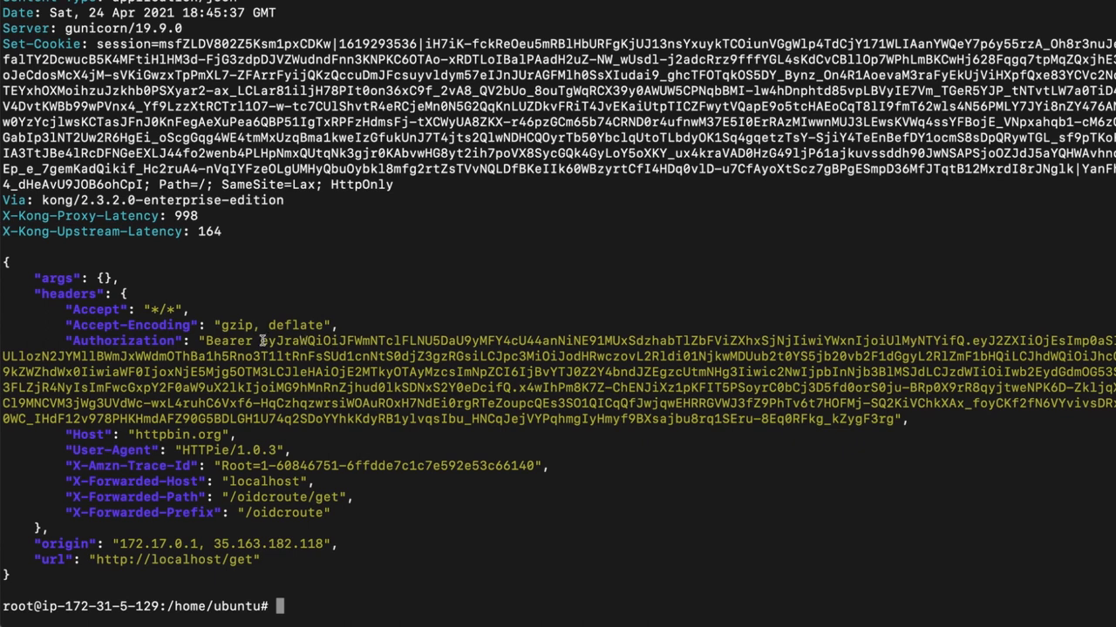
drag(263, 340, 889, 418)
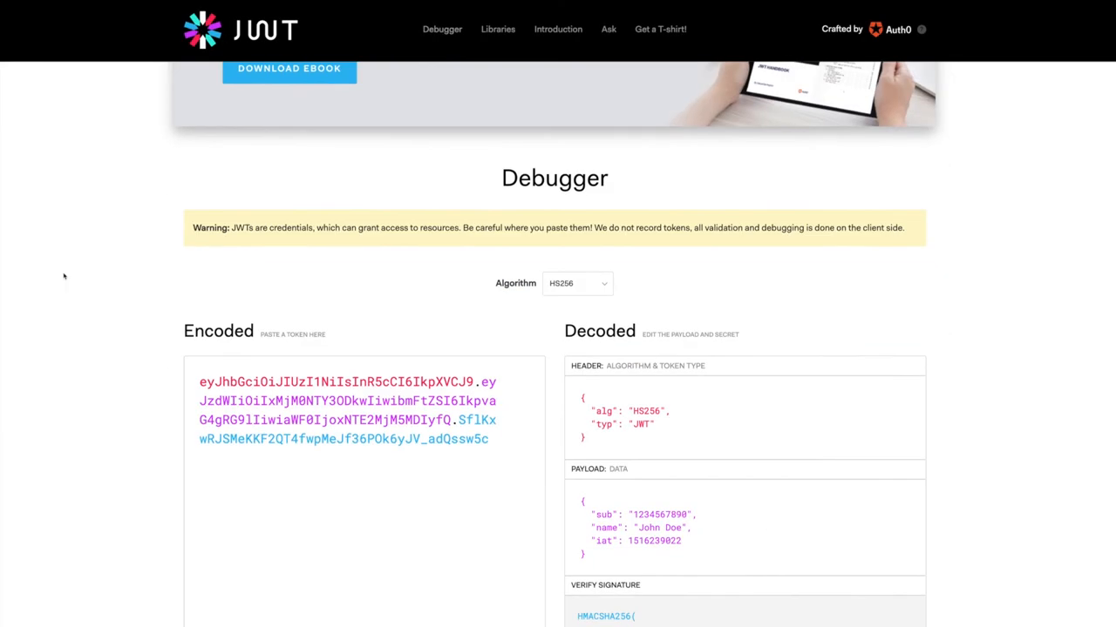
Step: Paste the copied bearer token into the JWT.io Debugger's Encoded box
scroll(down, 3)
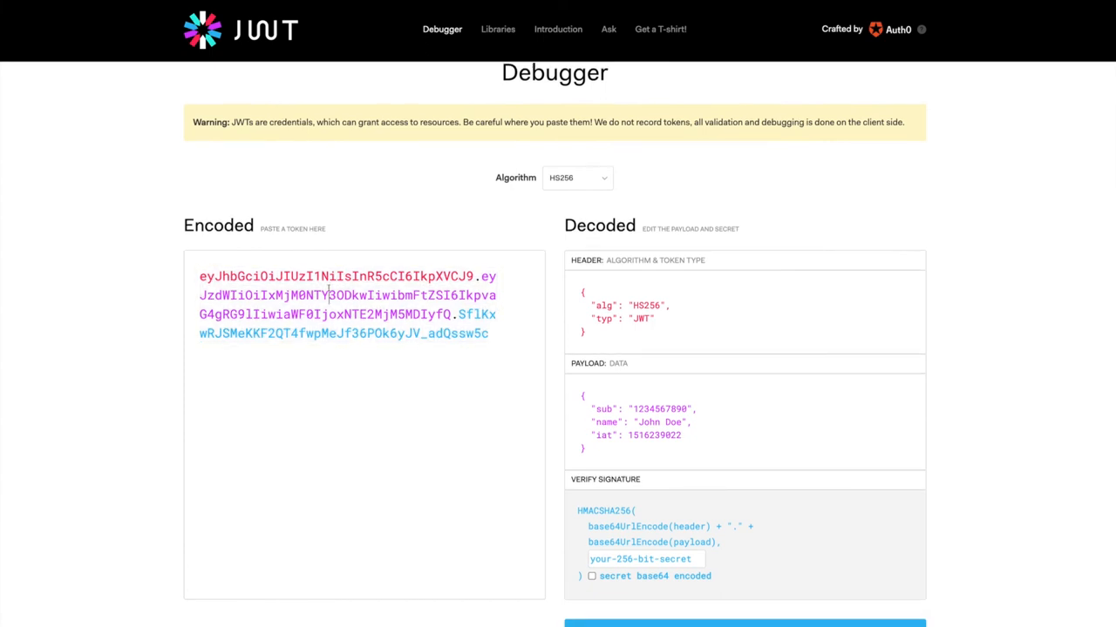
click(576, 178)
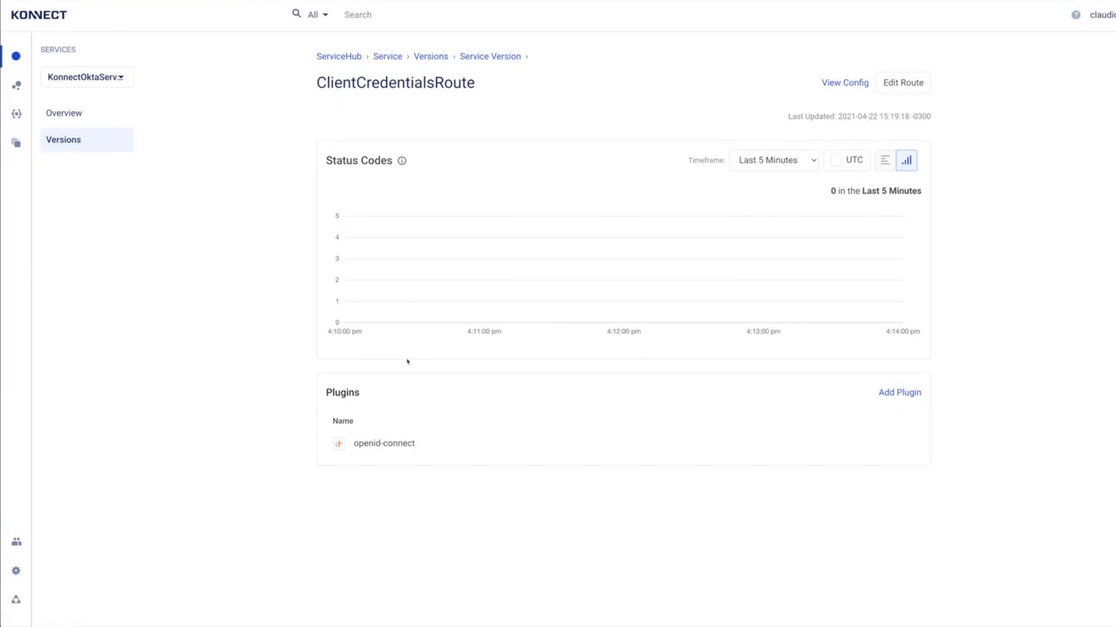
Step: Map the iss claim to the Issuer_Header upstream header and confirm the plugin update
click(384, 443)
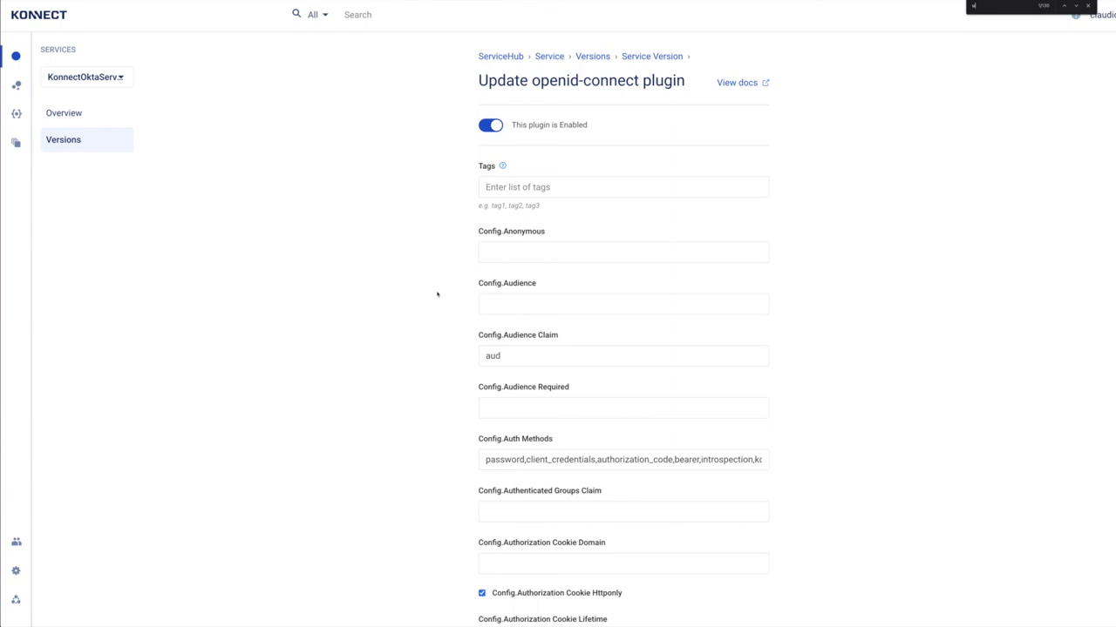
scroll(down, 3)
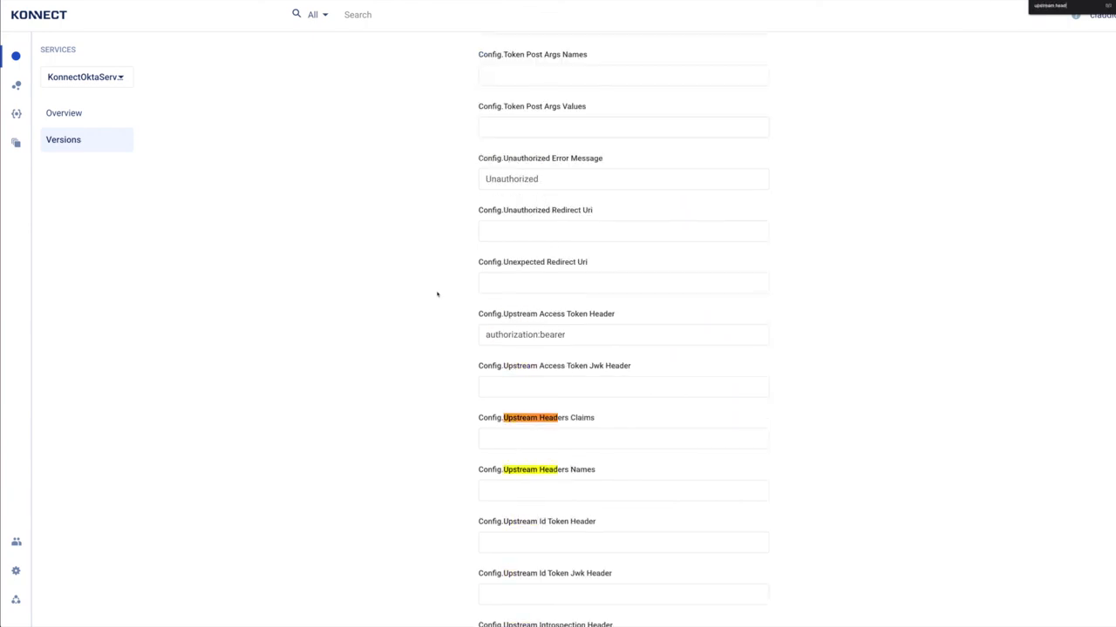
mouse_move(434, 415)
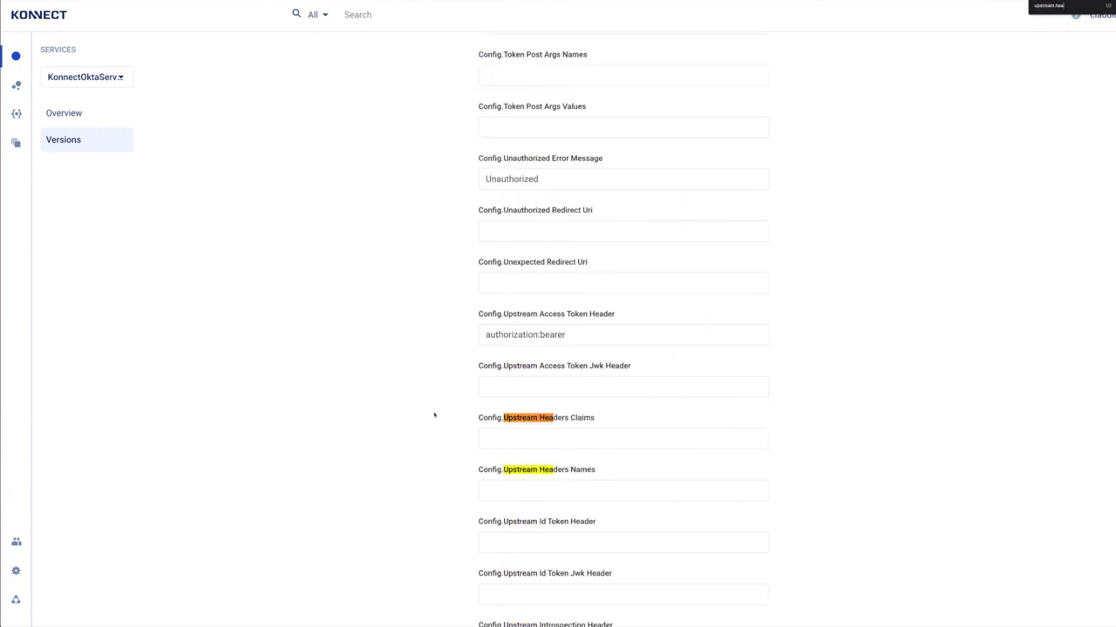
click(622, 438)
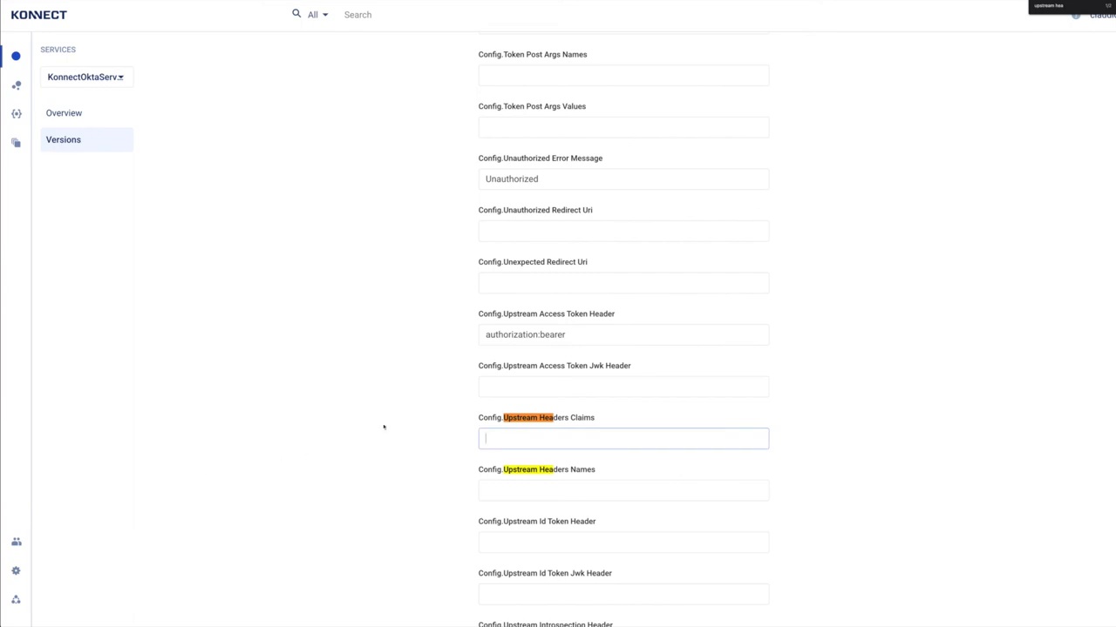
text(iss)
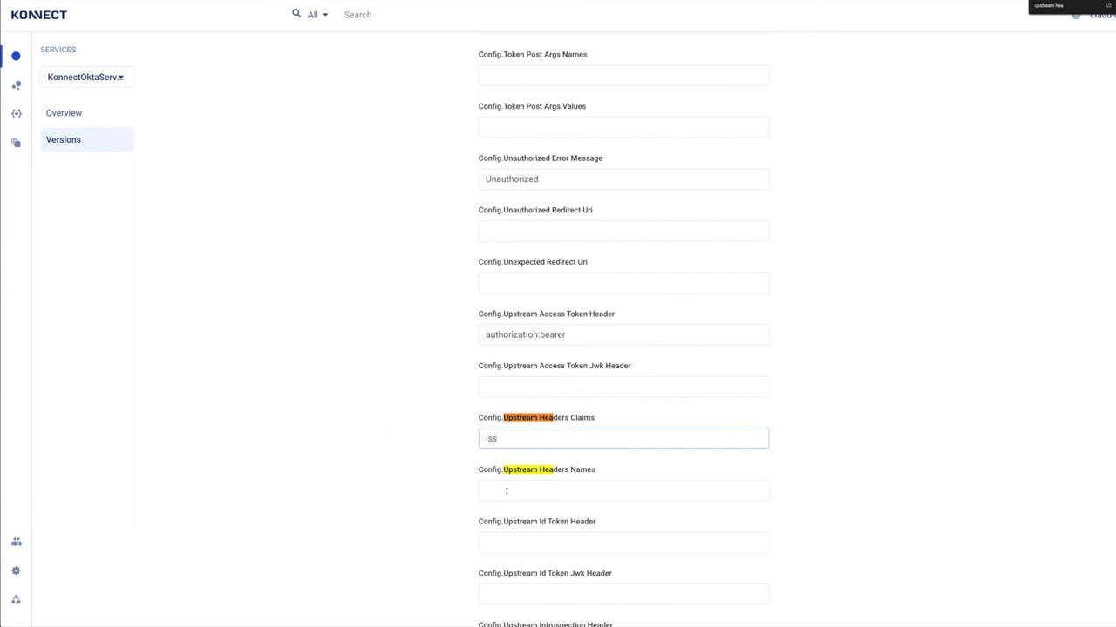
click(622, 490)
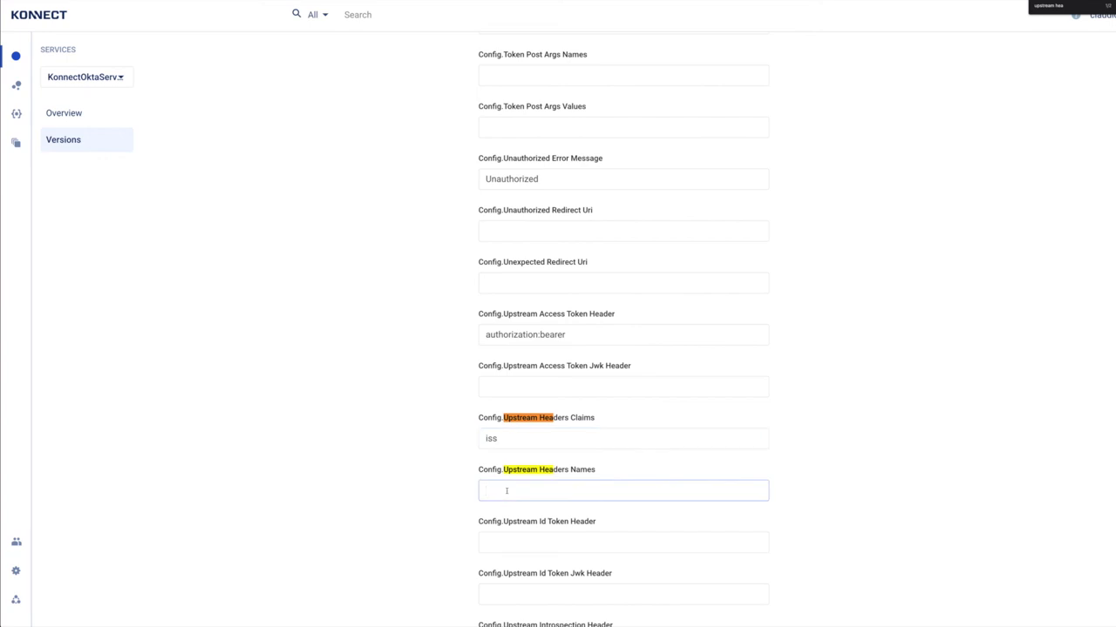
text(Issuer_He)
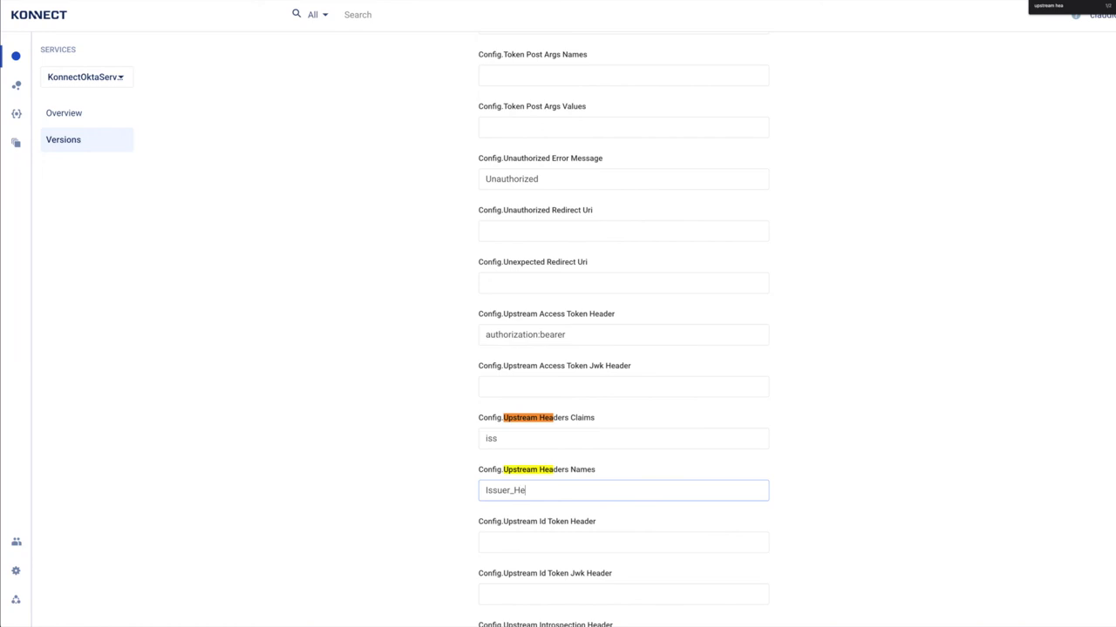
scroll(down, 3)
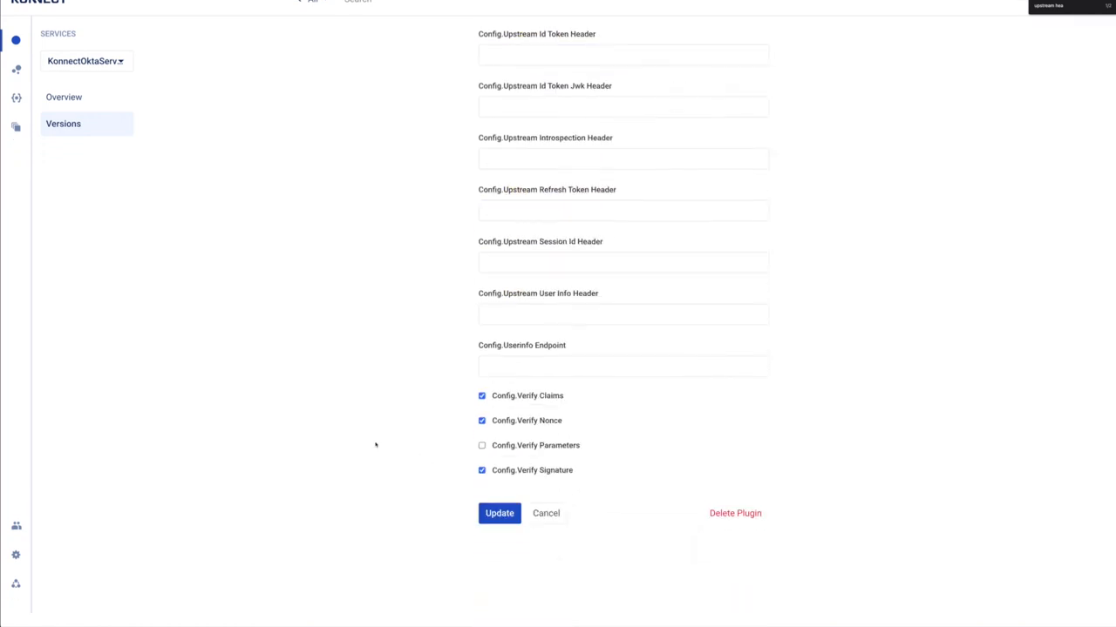
click(499, 512)
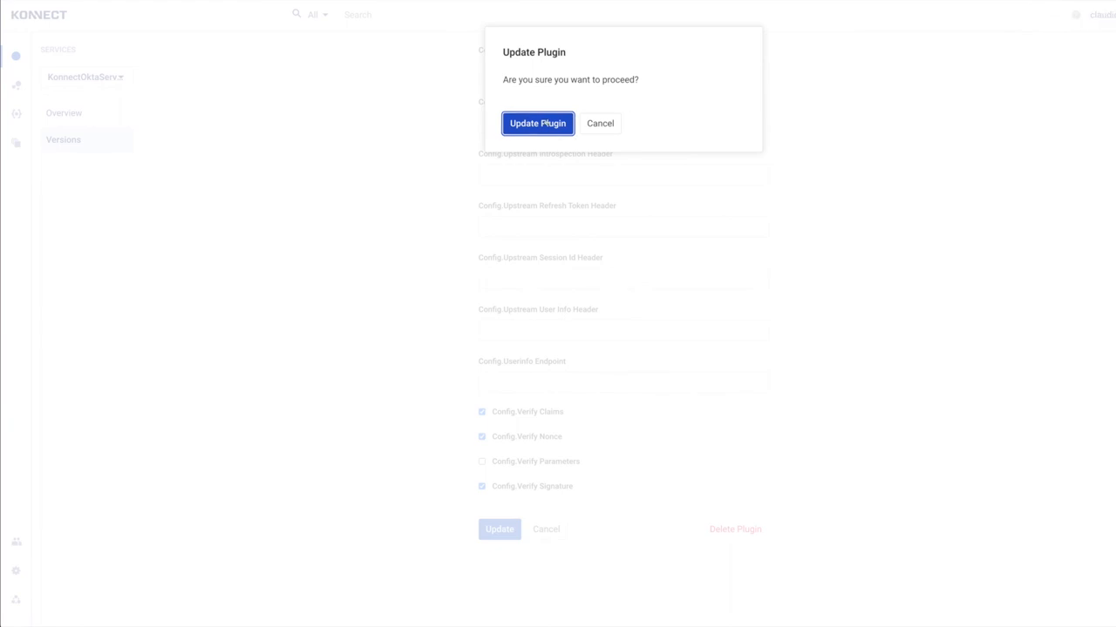
click(537, 123)
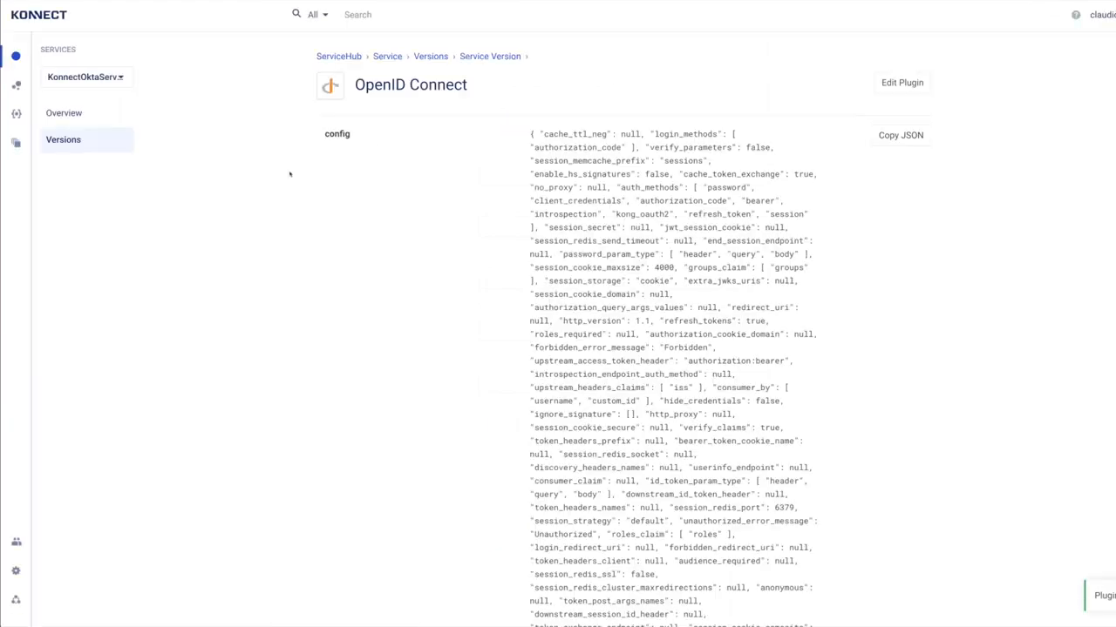